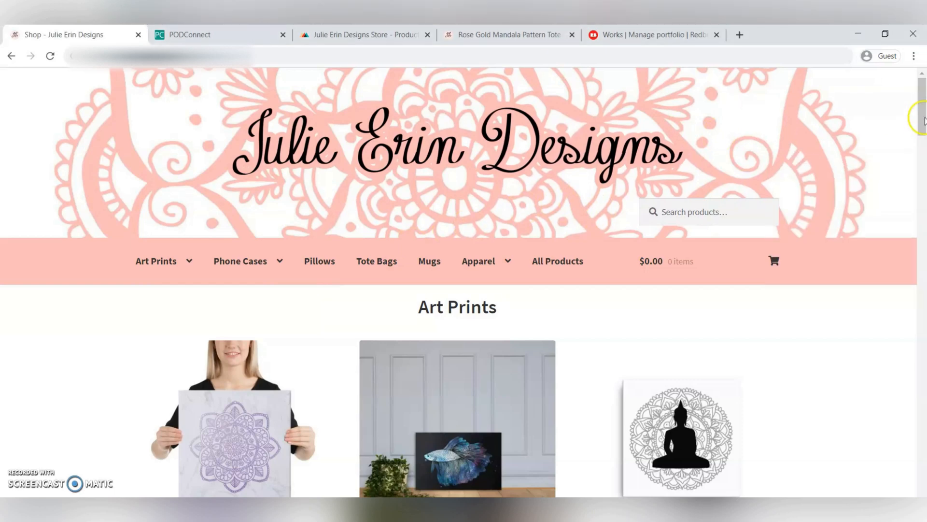
Step: Switch to the Pod Connect images table listing the three mermaid pattern JPGs
scroll("down", 3)
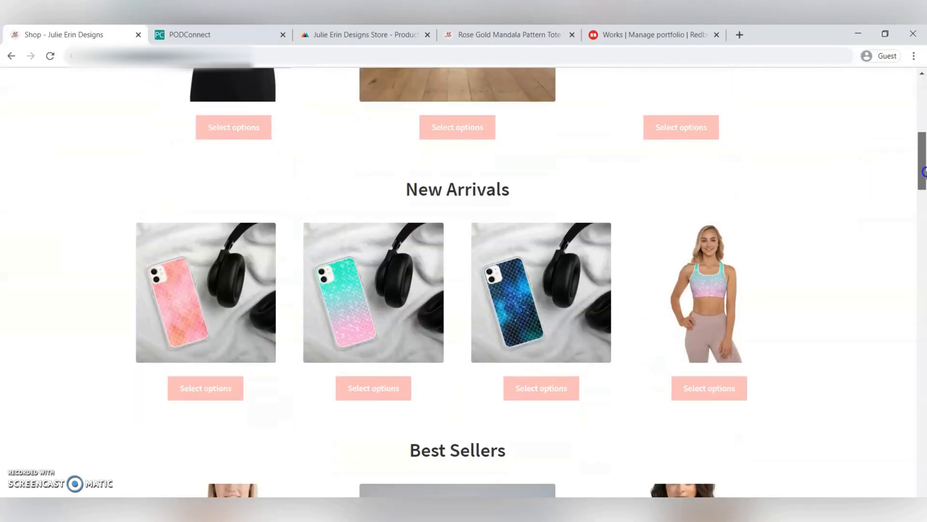
scroll("down", 3)
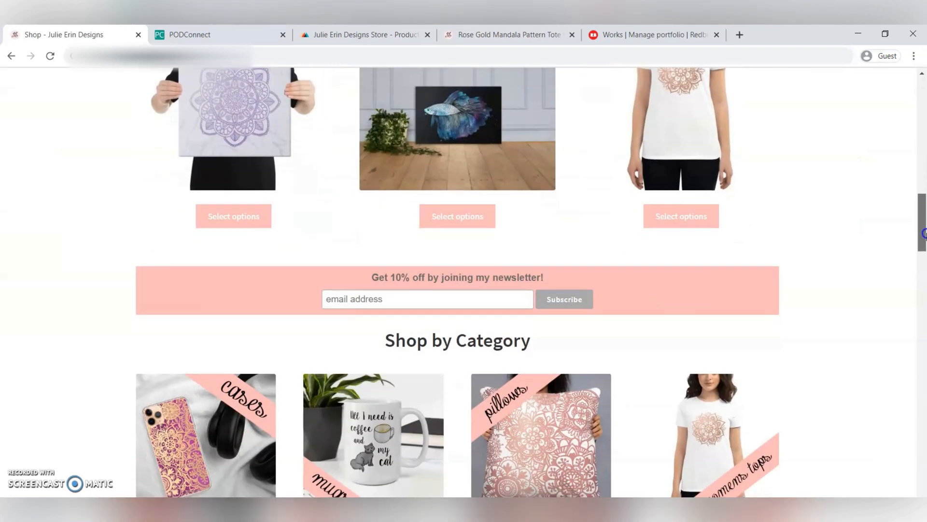
scroll("down", 3)
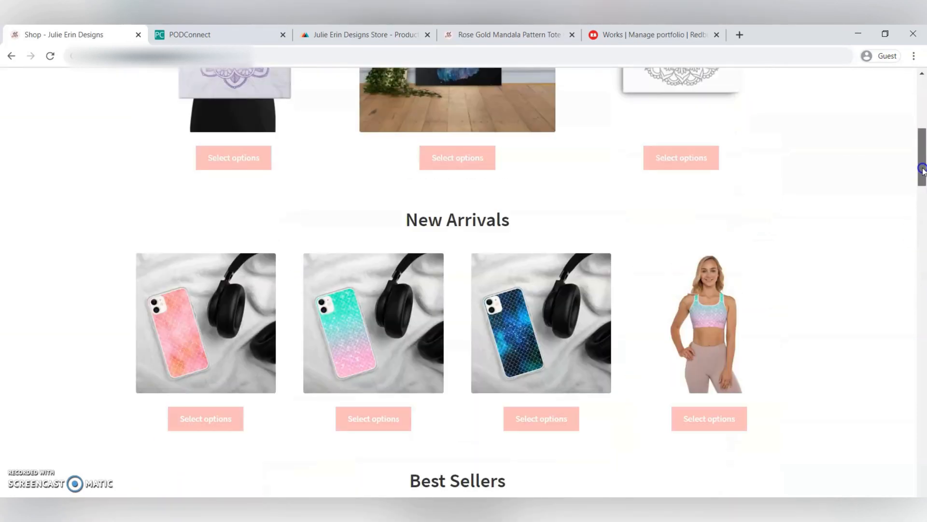
scroll("up", 3)
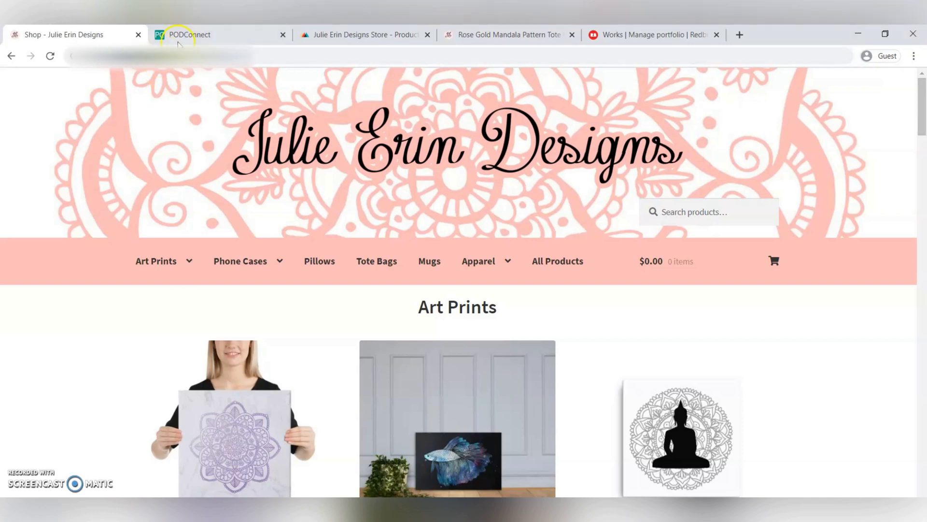
left_click(187, 35)
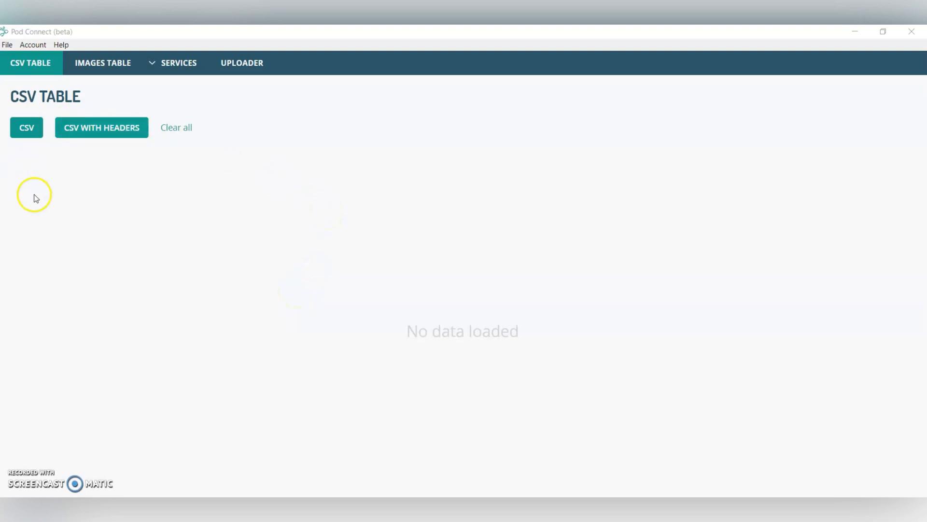
mouse_move(134, 233)
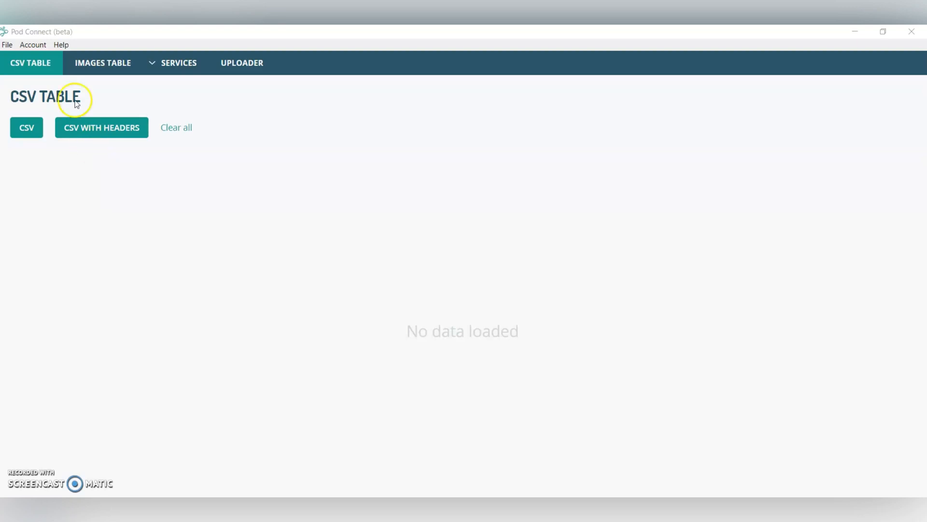
mouse_move(104, 63)
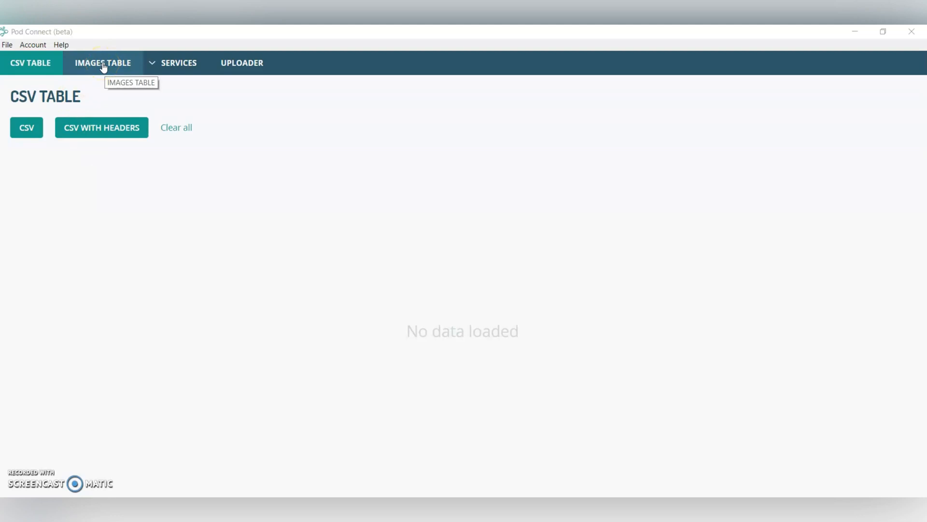
left_click(102, 63)
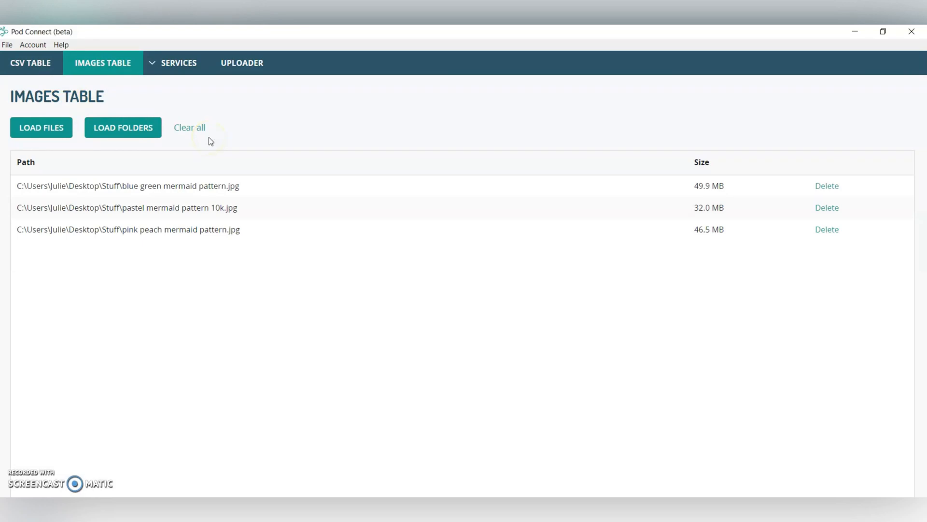
Step: Briefly bring up the Load Images picker, dismiss it, and reveal the services list
left_click(41, 128)
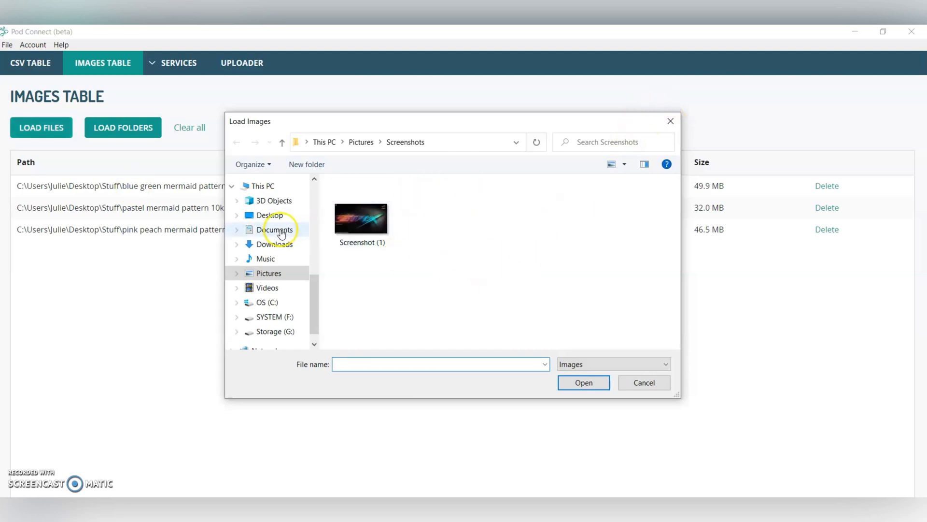
left_click(361, 218)
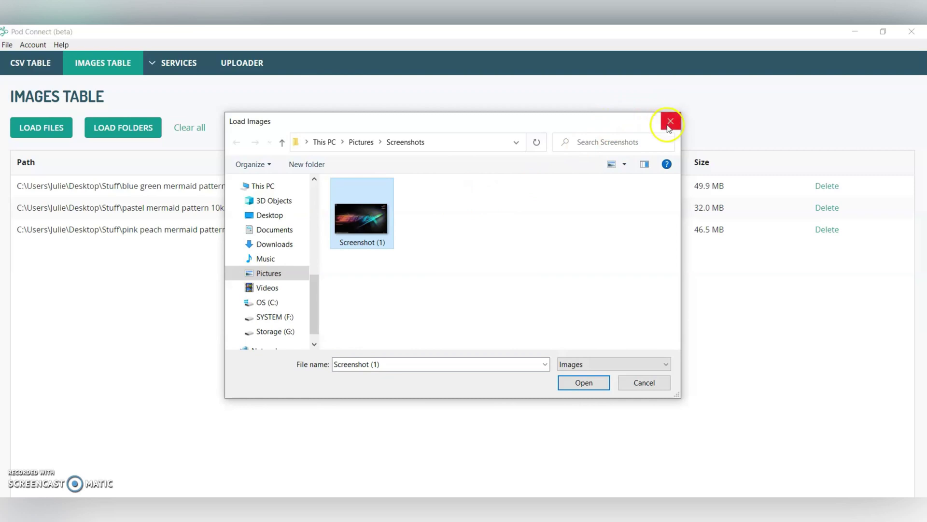
left_click(669, 120)
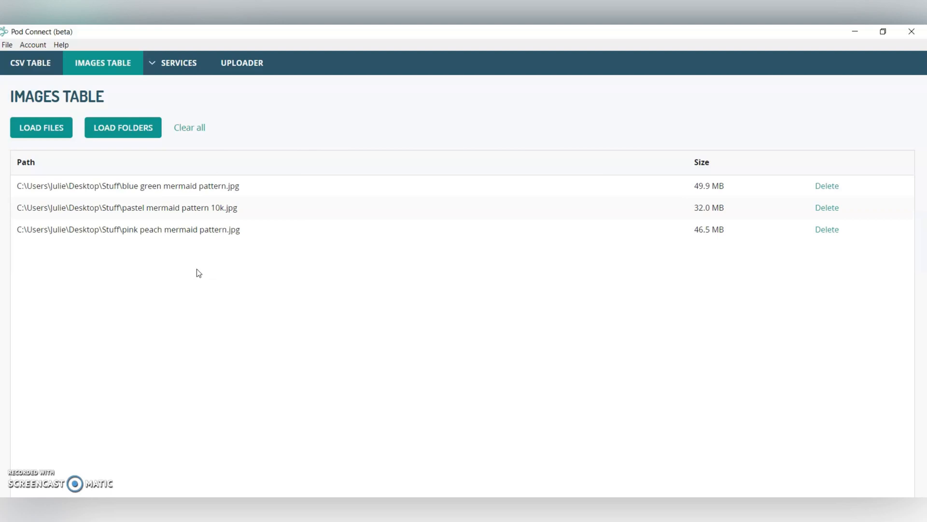
mouse_move(181, 189)
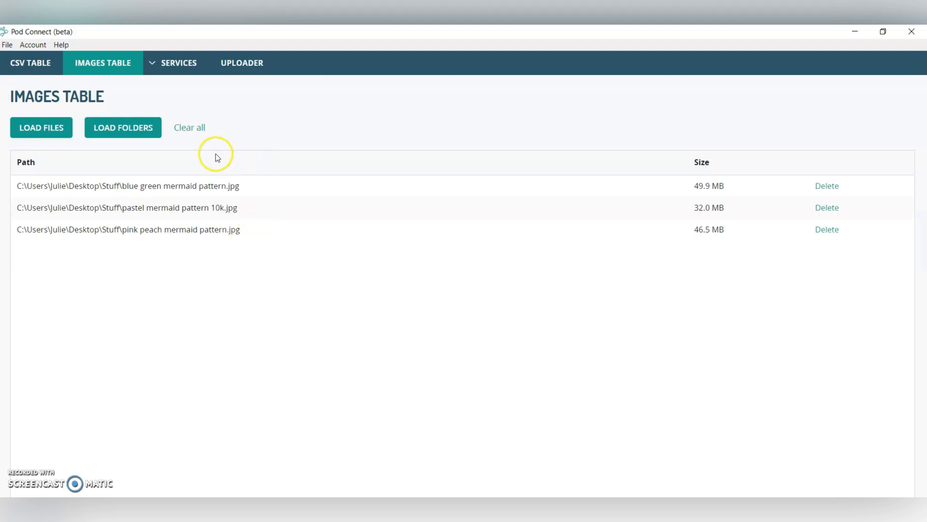
mouse_move(220, 155)
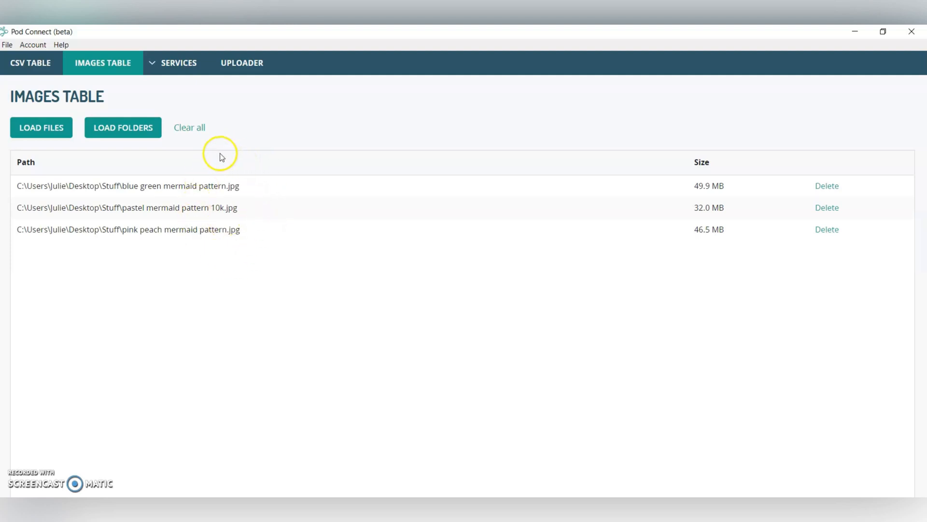
left_click(179, 63)
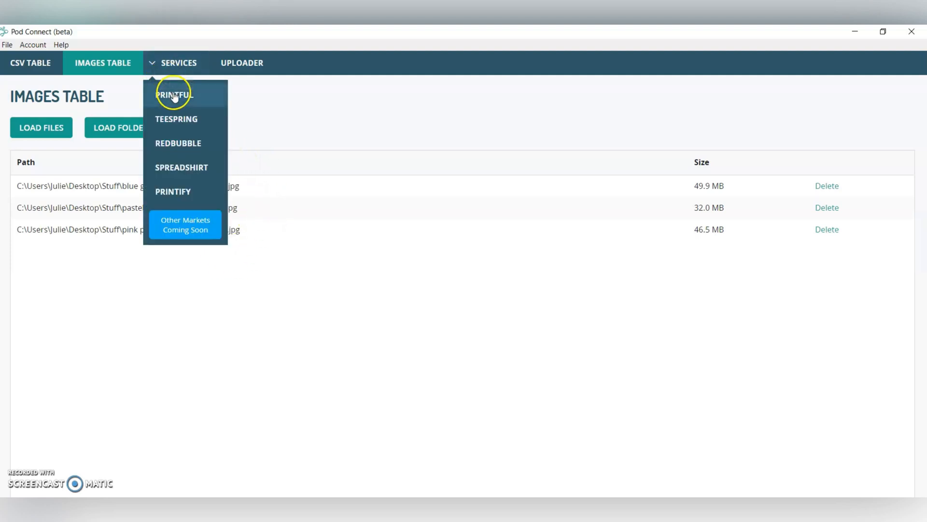
Step: Choose Printful as the service, then review the other print services in the list
left_click(173, 92)
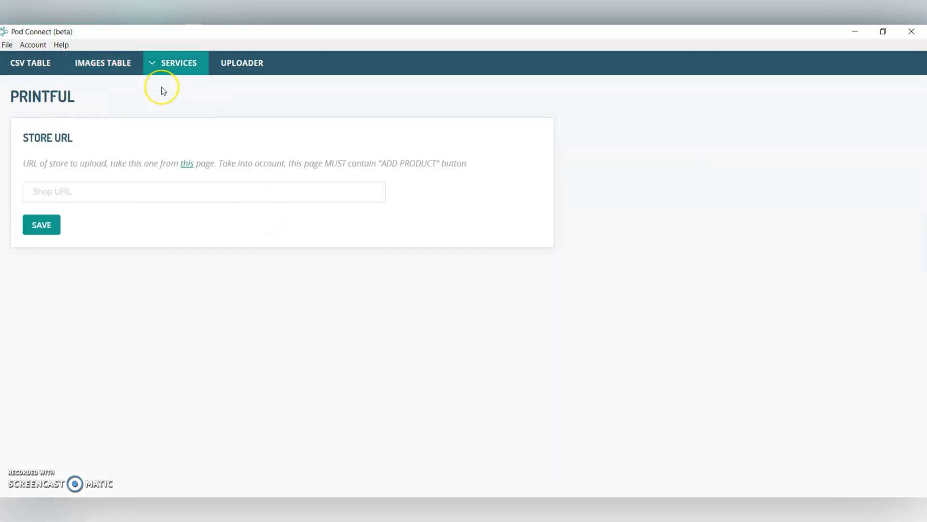
left_click(178, 62)
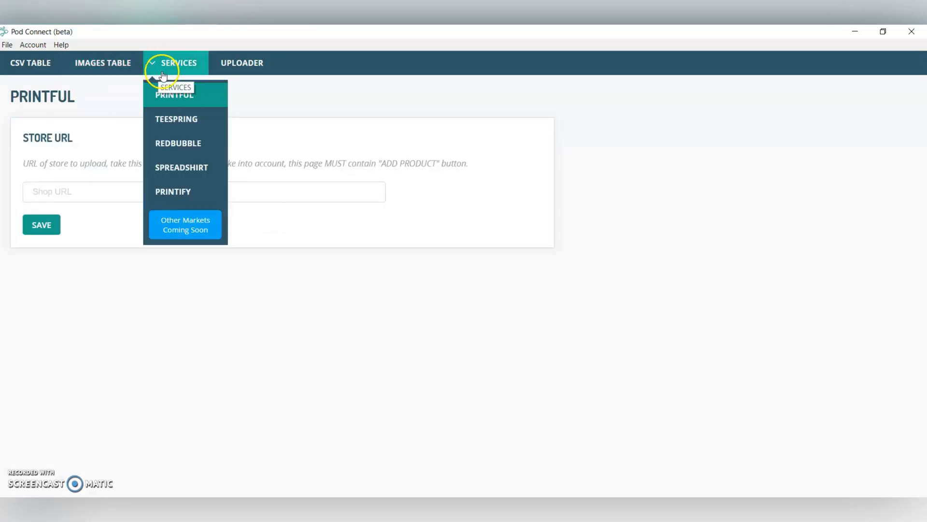
mouse_move(205, 143)
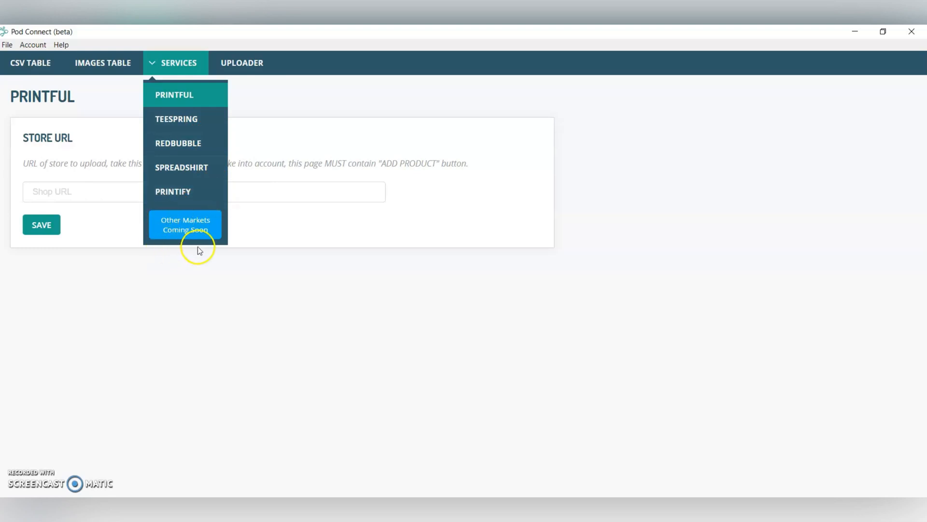
mouse_move(195, 238)
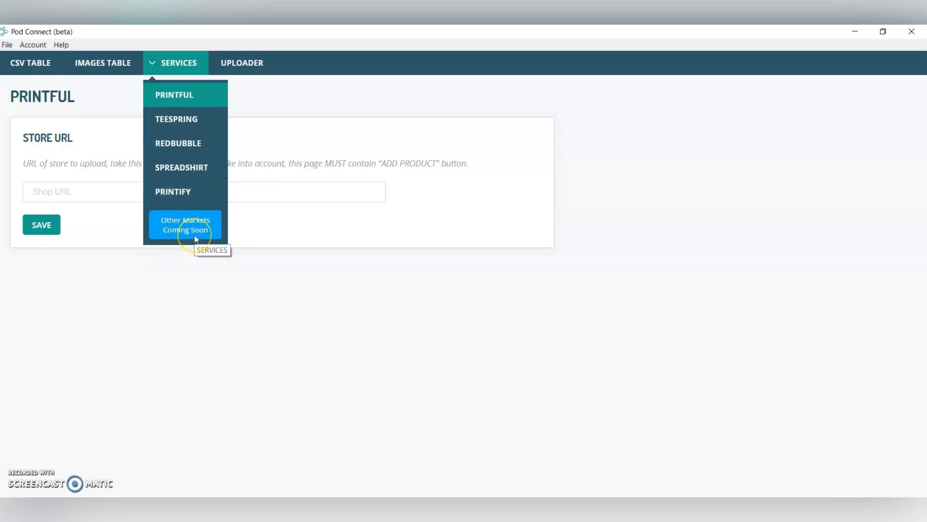
mouse_move(195, 239)
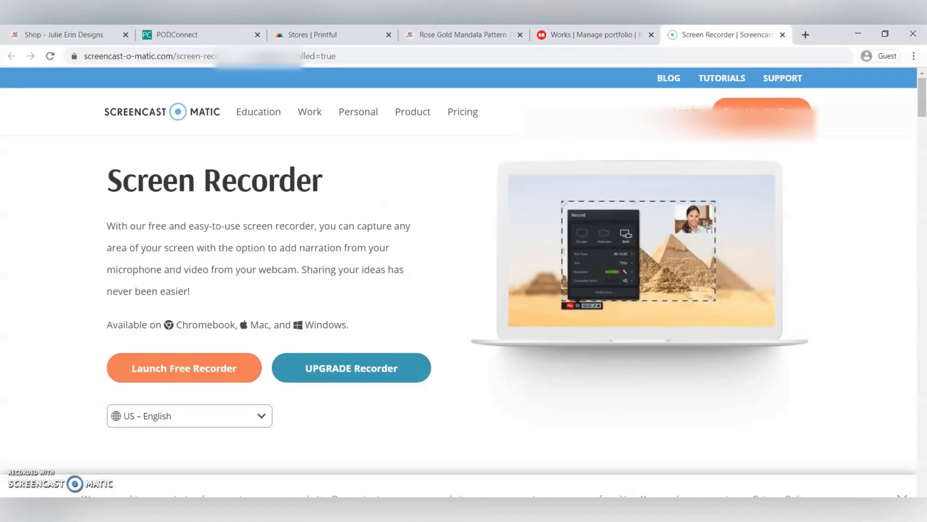
Step: Go to the Printful Stores dashboard showing the Julie Erin Designs Store
left_click(318, 35)
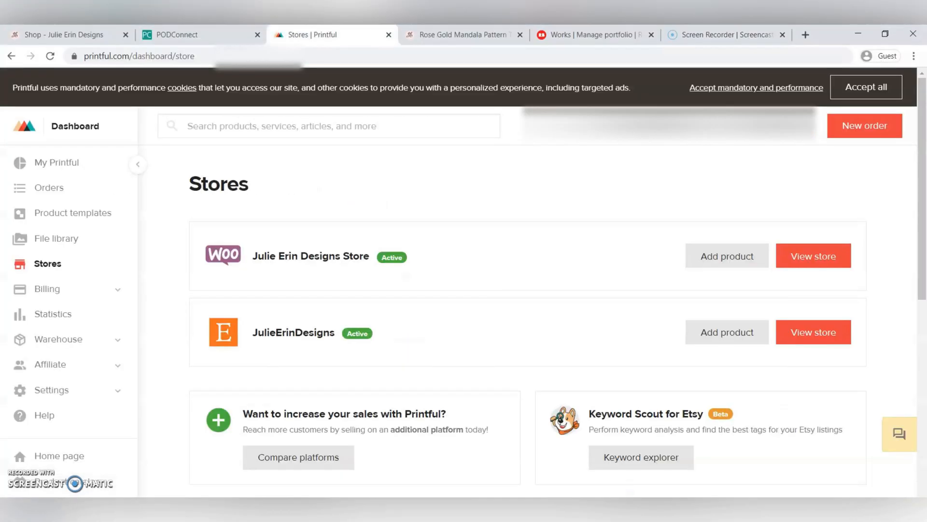
mouse_move(114, 209)
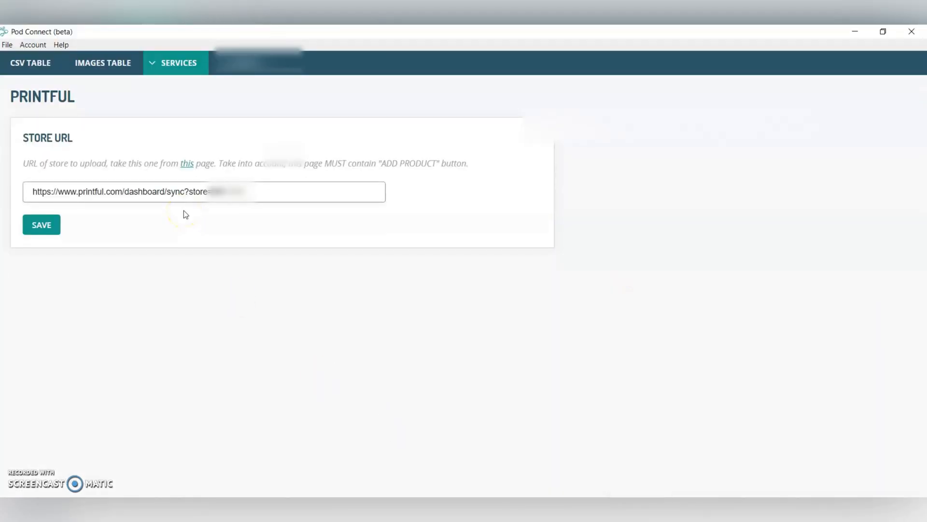
Step: Save the Printful store URL and pick the All-Over Print Tote from a 'tote' search
left_click(40, 224)
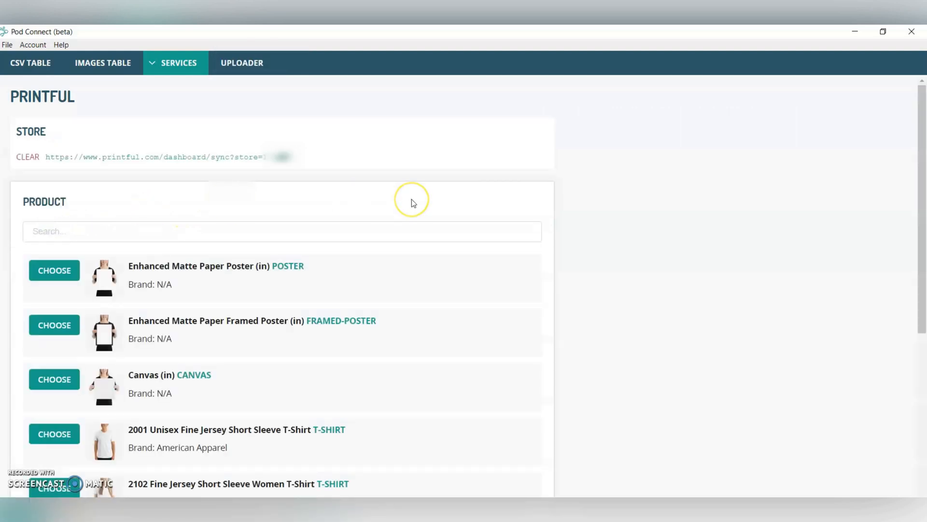
mouse_move(414, 202)
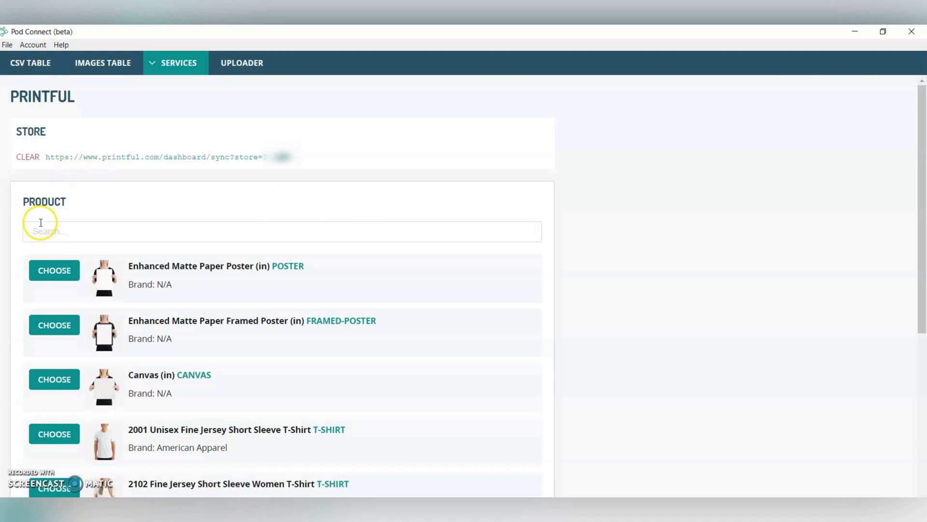
type("tote")
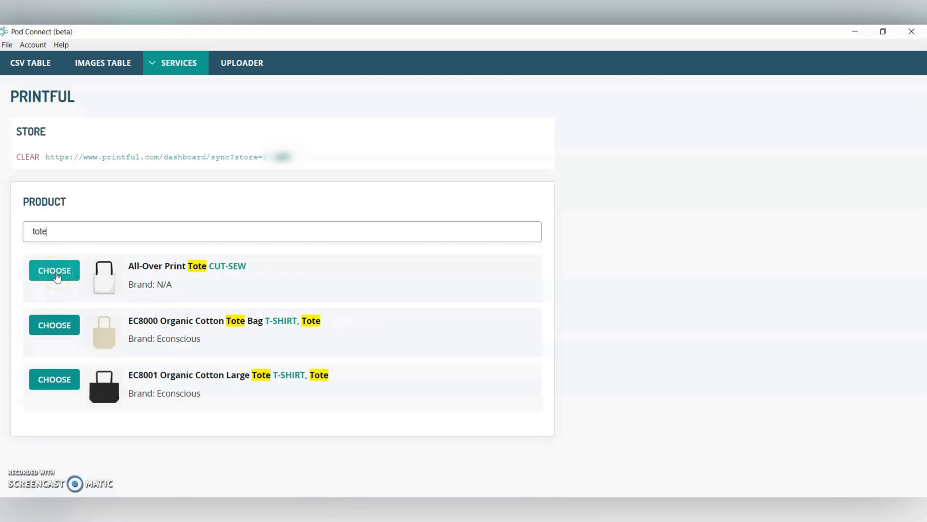
left_click(54, 270)
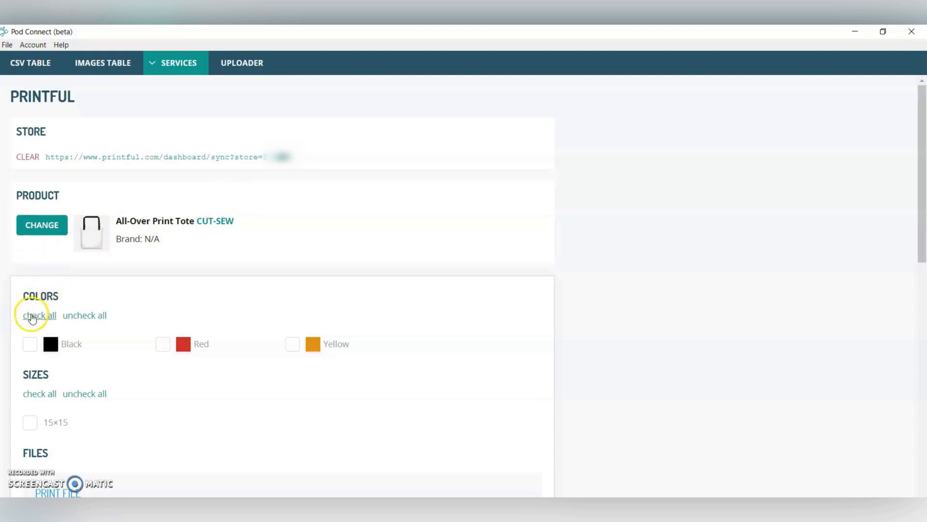
Step: Check Black colour and 15×15 size, and source the print file from Images Table data
left_click(29, 344)
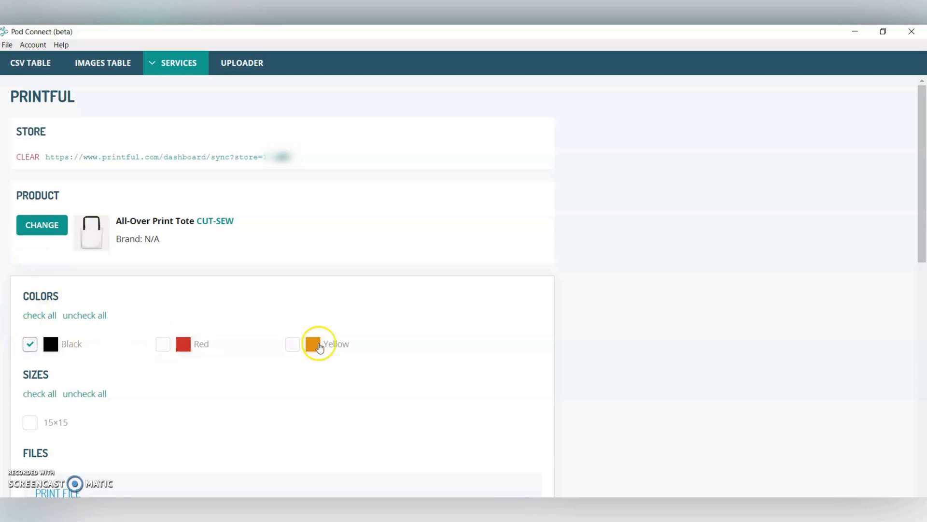
scroll("down", 3)
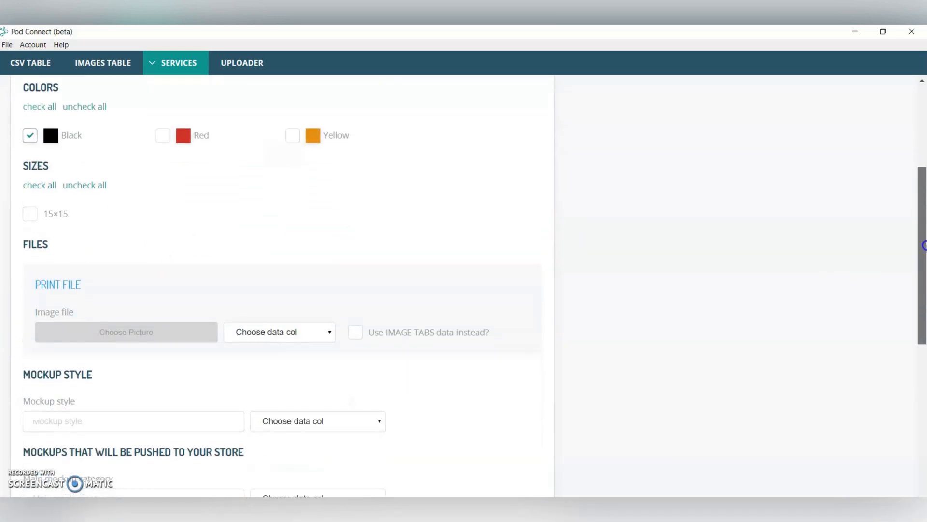
left_click(29, 213)
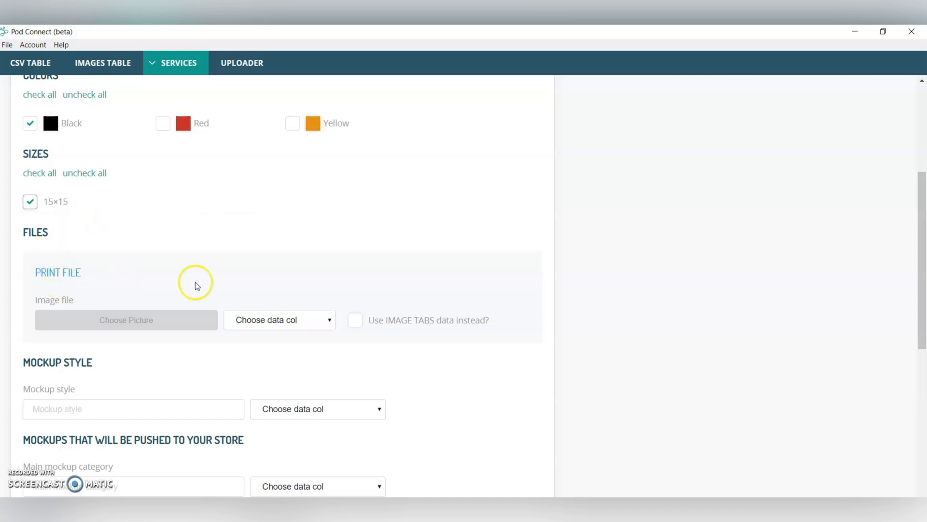
left_click(355, 320)
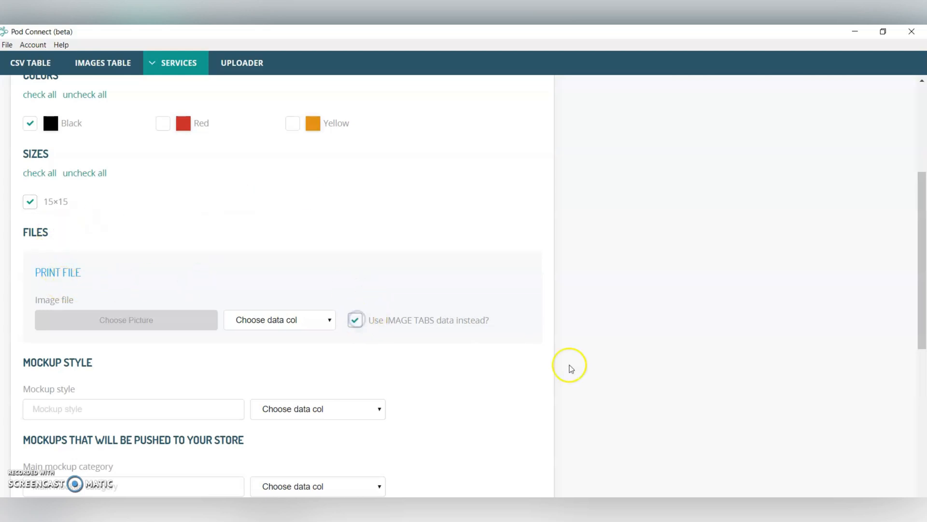
scroll("down", 3)
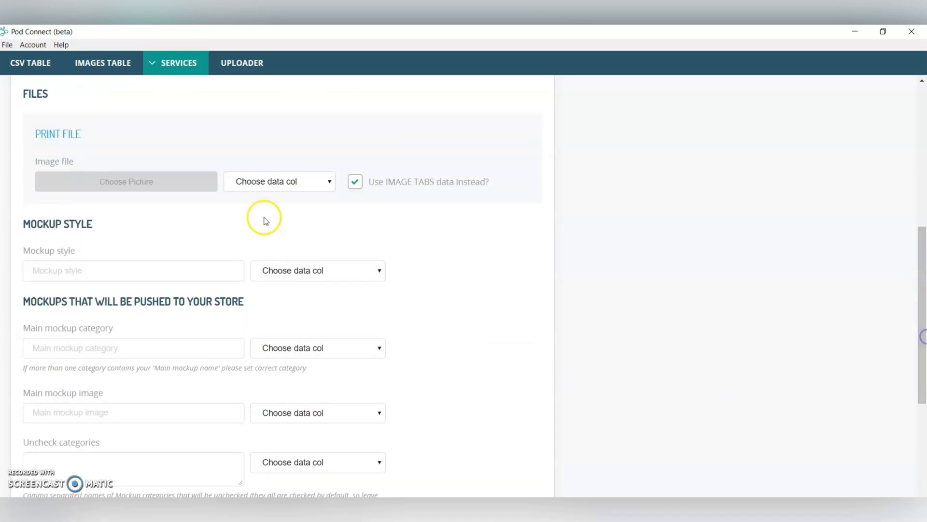
mouse_move(408, 158)
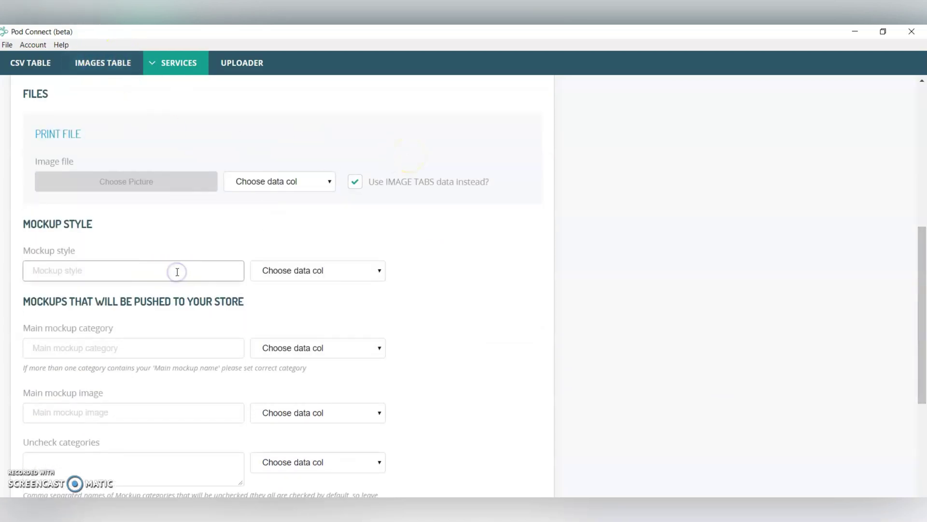
mouse_move(576, 451)
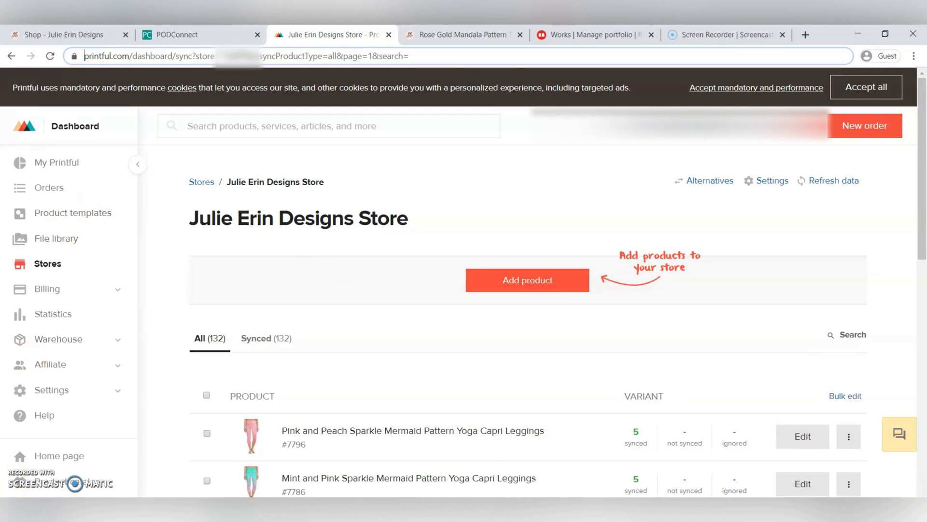
mouse_move(68, 213)
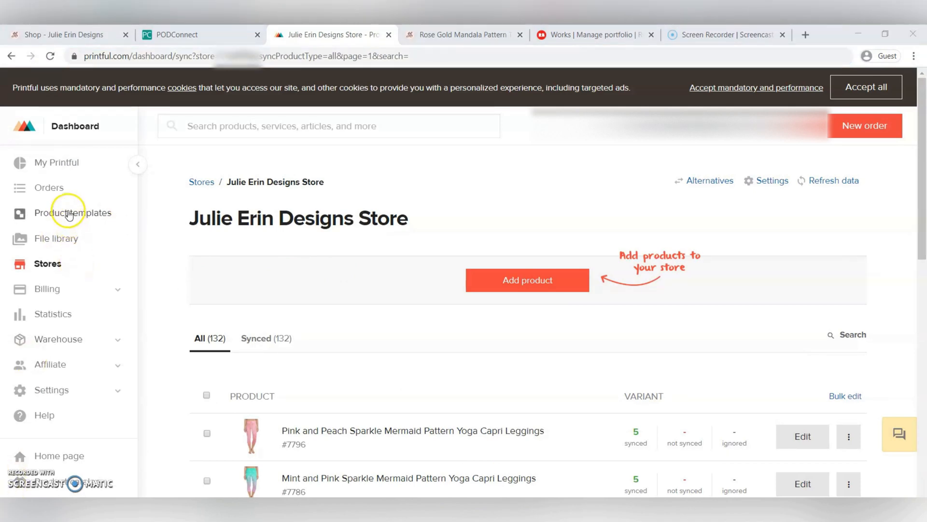
Step: Start adding the saved tote bag template to a store from Printful's Product templates
left_click(72, 213)
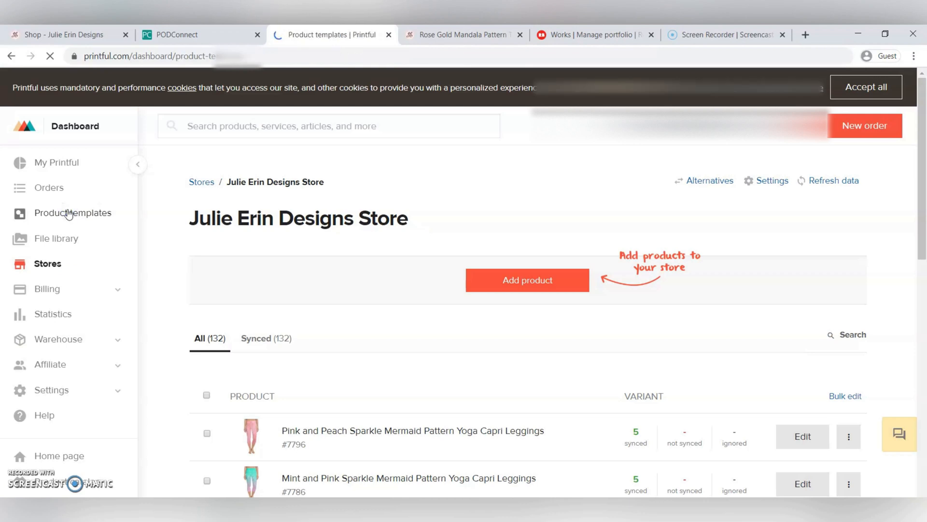
left_click(72, 213)
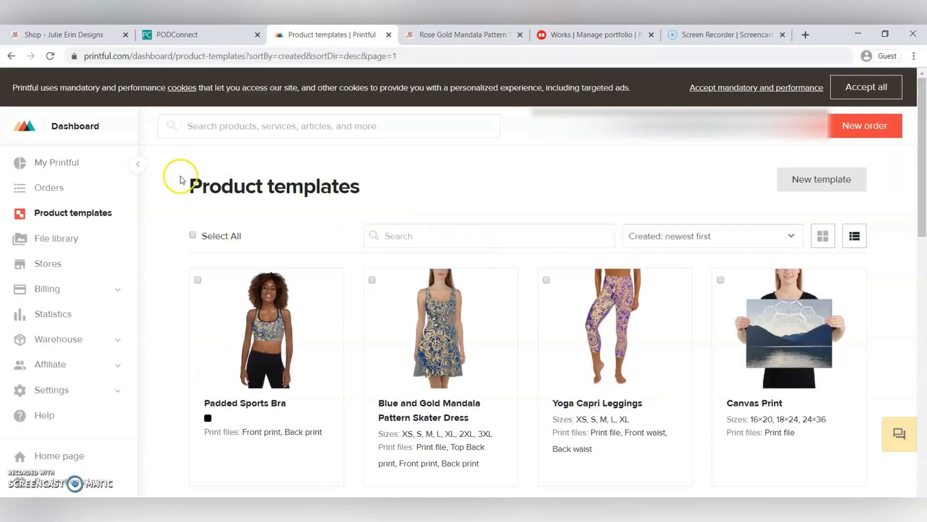
mouse_move(330, 123)
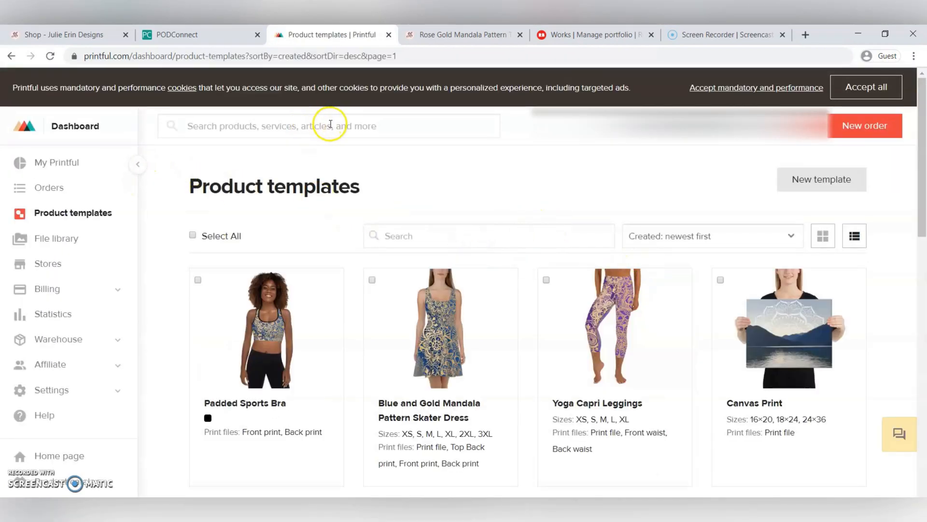
scroll("down", 3)
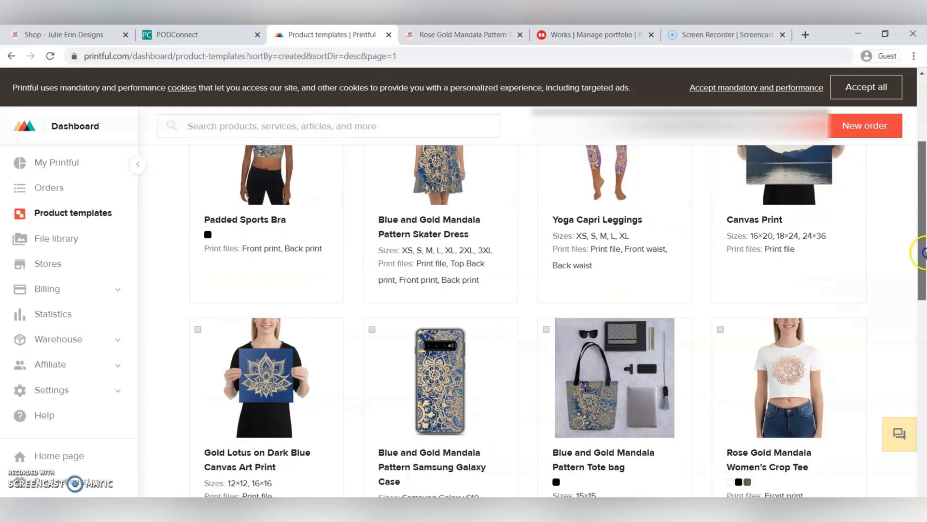
scroll("down", 3)
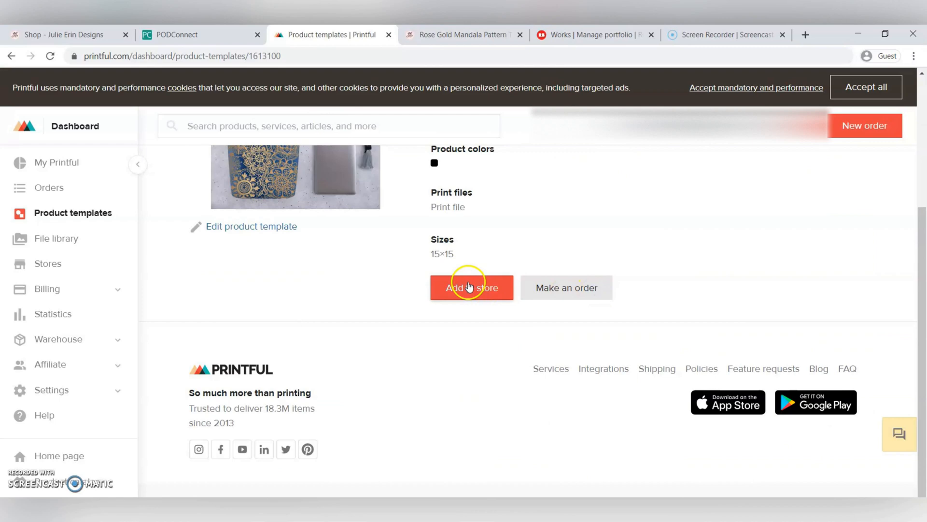
left_click(471, 288)
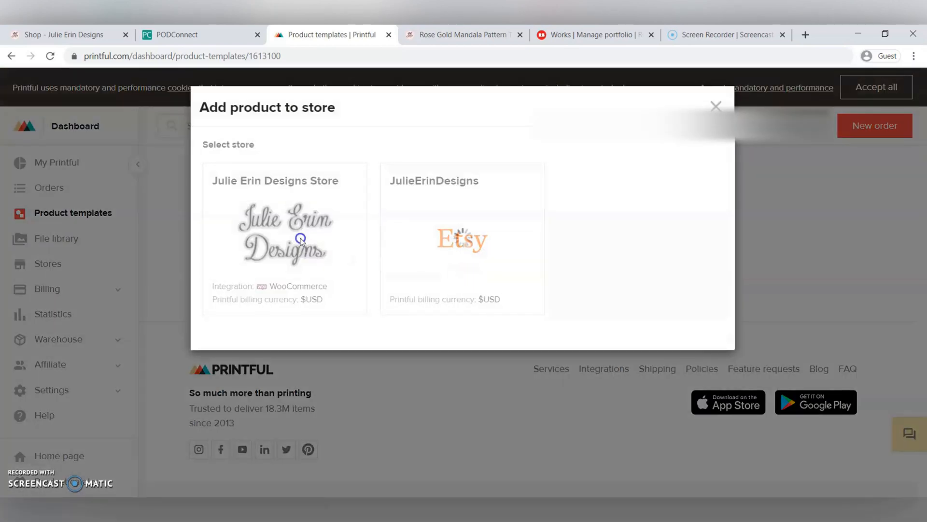
Step: Pick the Julie Erin Designs Store and proceed to the mockup image choices
left_click(300, 237)
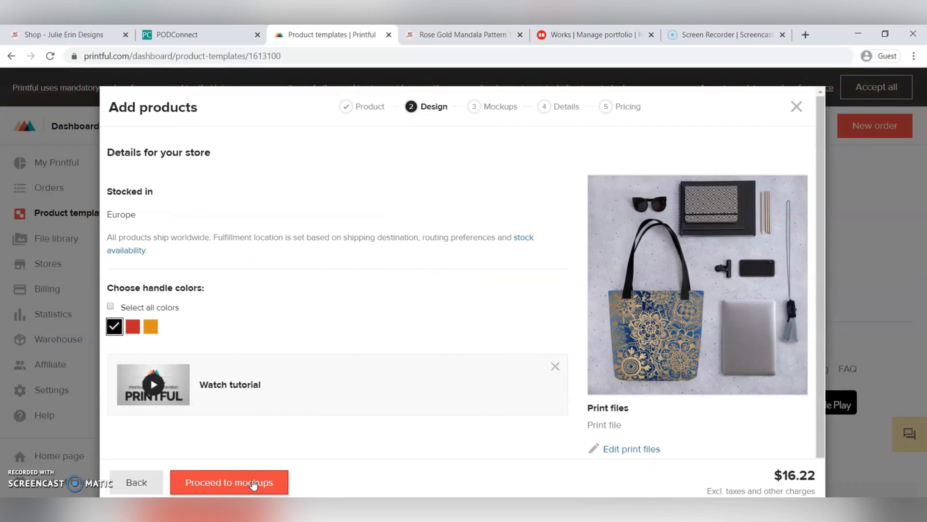
left_click(228, 482)
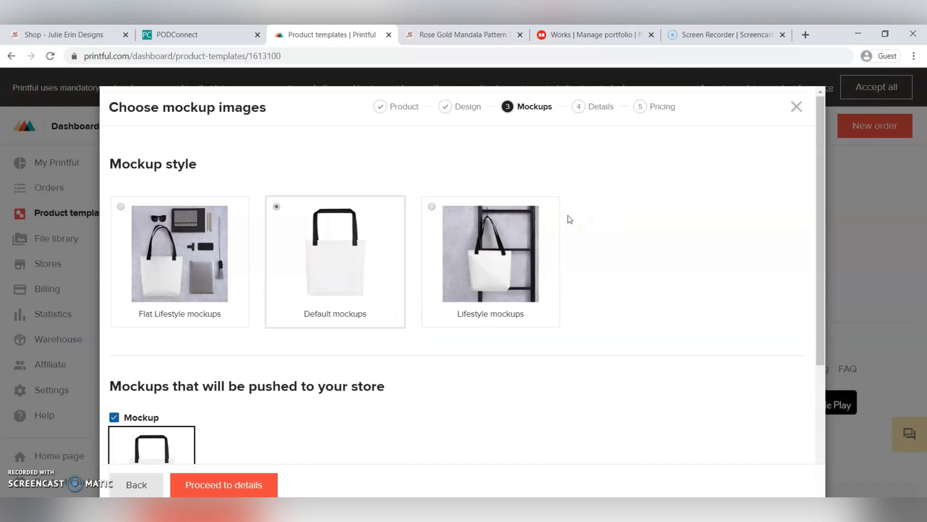
left_click(481, 250)
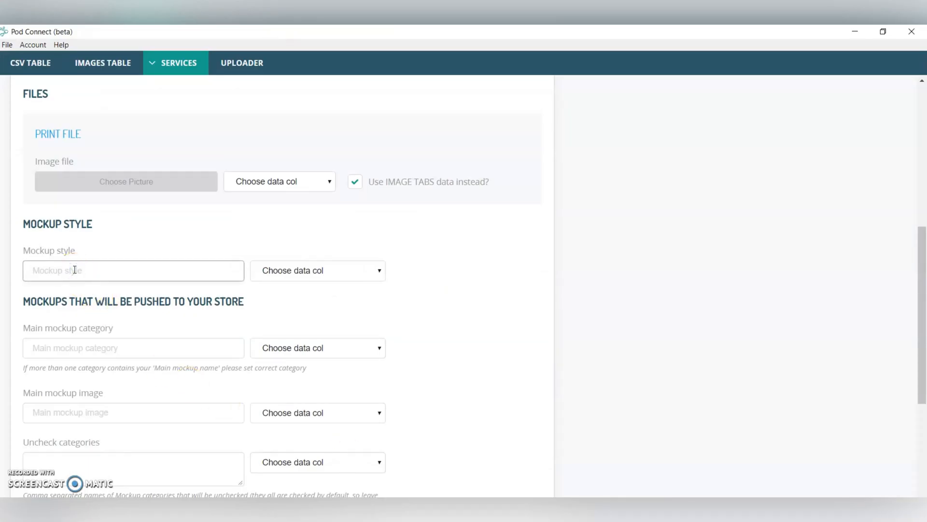
Step: Set the mockup style to 'Lifestyle mockups'
type("Lifesty")
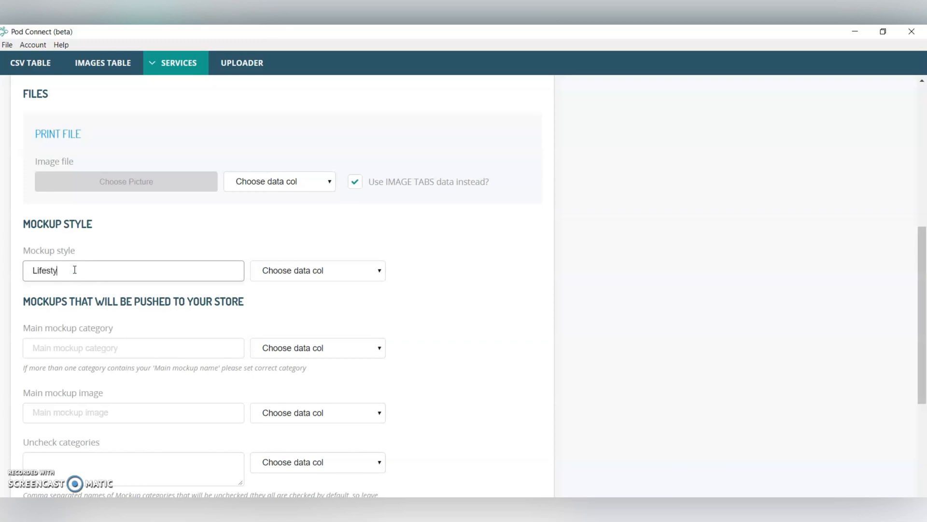
type("le ,mod")
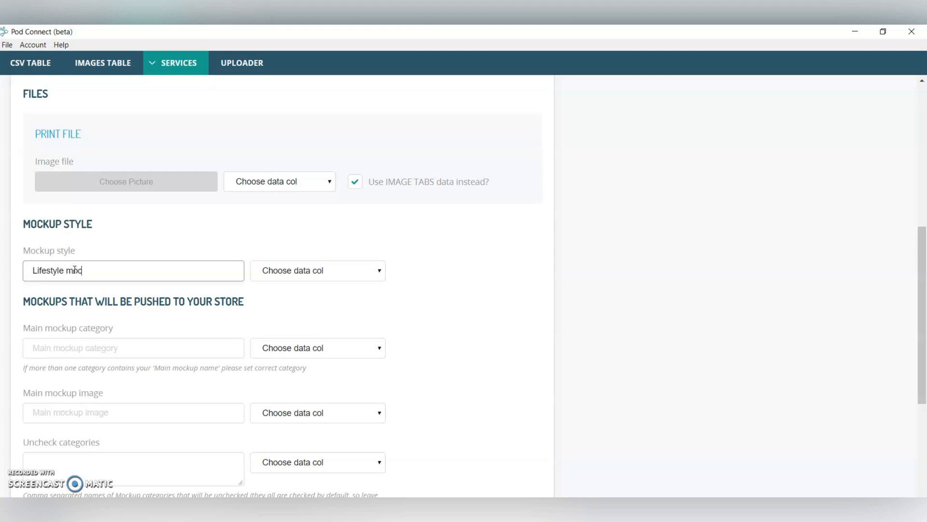
type("ckups")
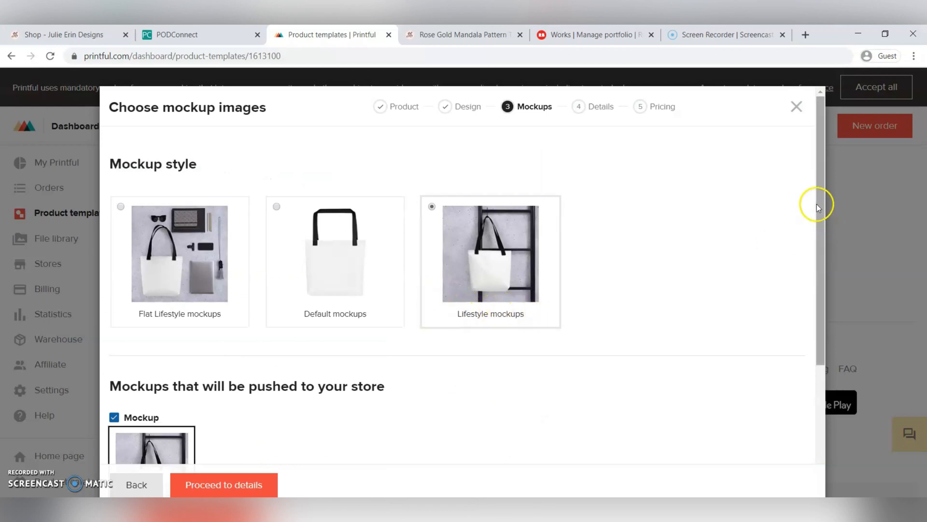
scroll("down", 3)
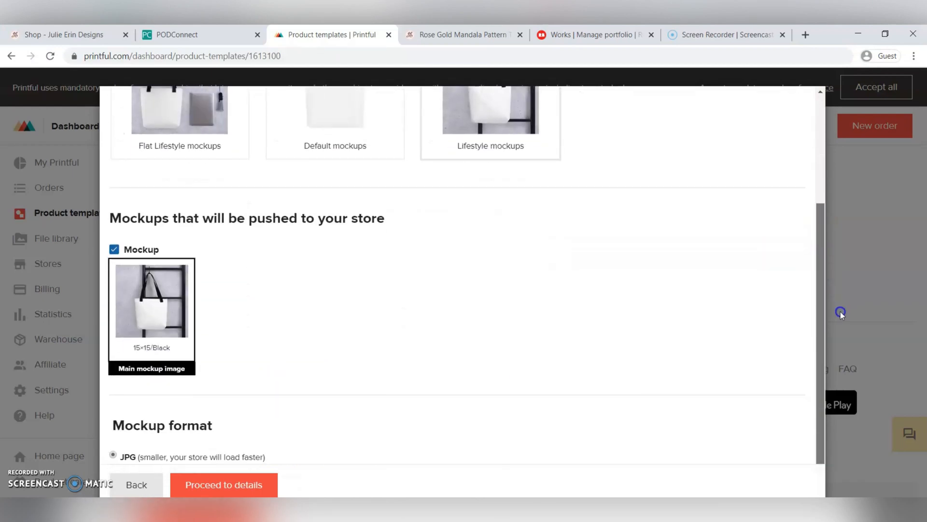
scroll("down", 3)
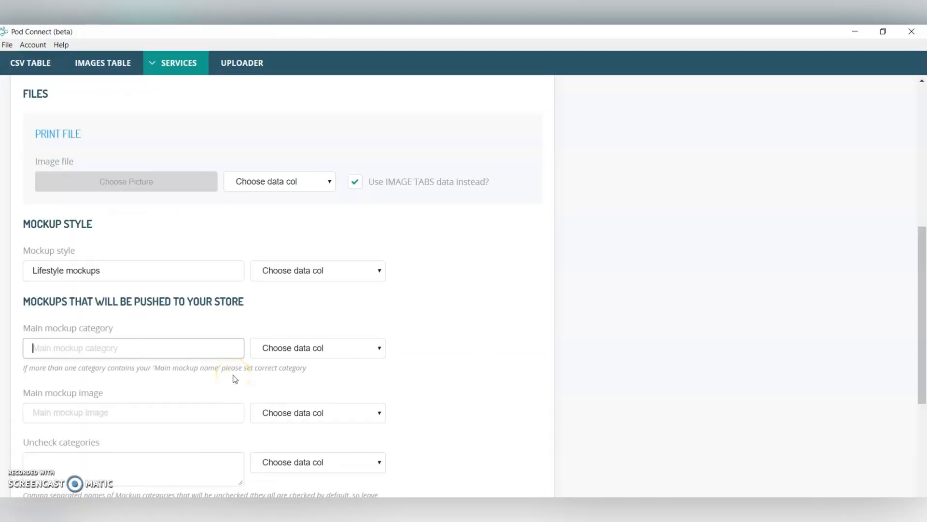
Step: Set the main mockup category to 'Mockup' and the main mockup image to '15×15/Black'
type("Mockup")
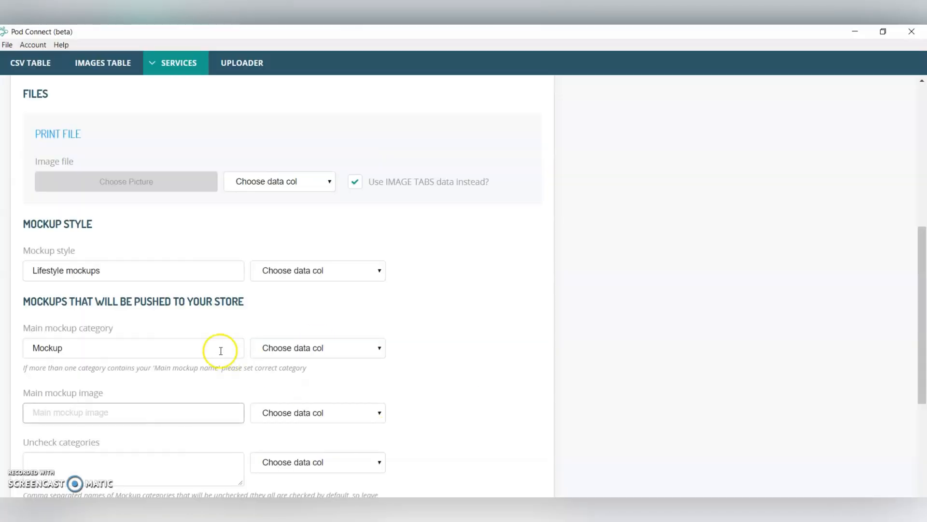
type("15×15/Black")
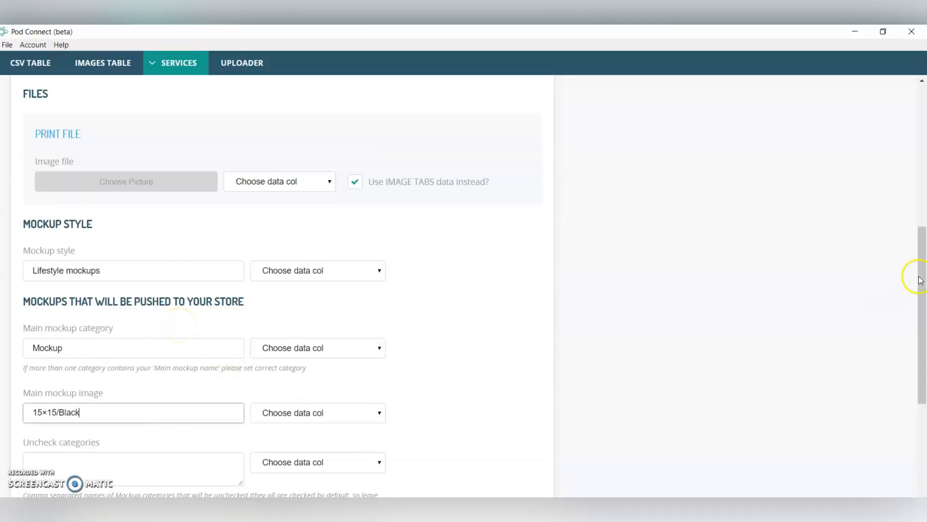
scroll("down", 3)
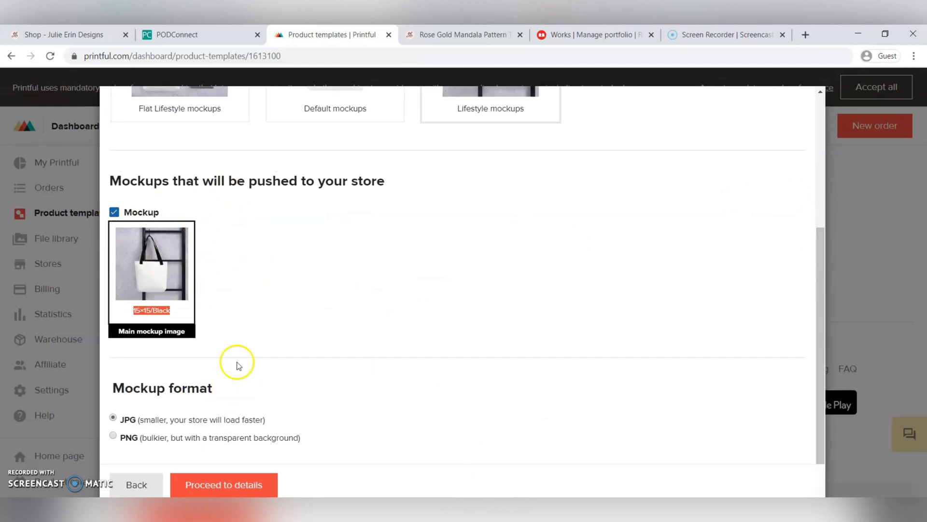
mouse_move(297, 296)
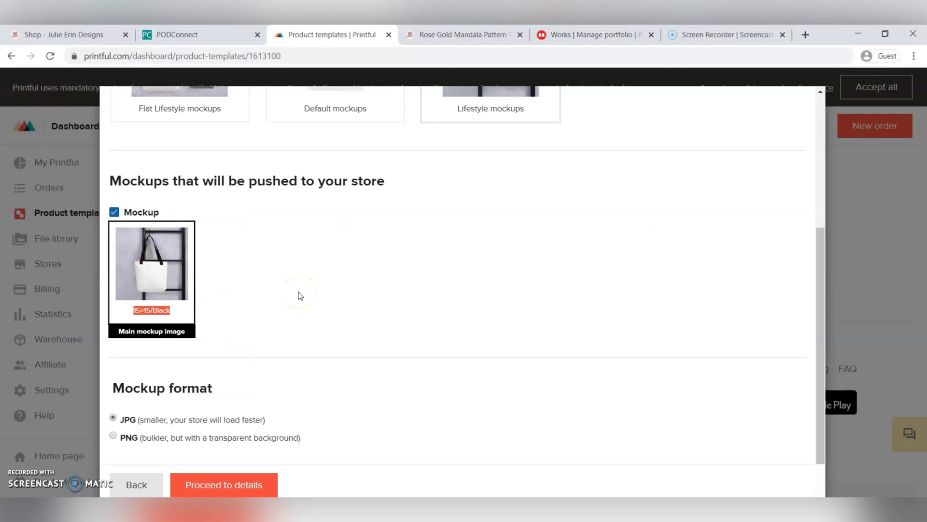
mouse_move(640, 460)
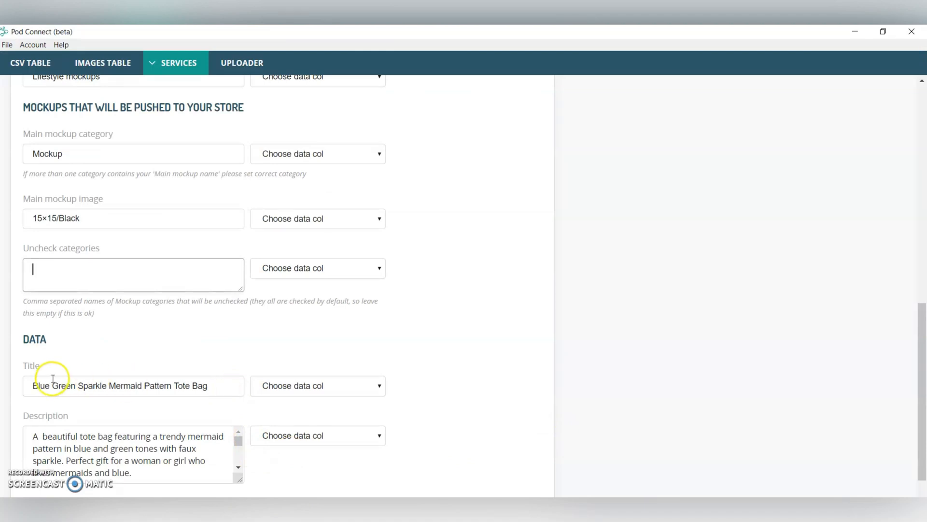
mouse_move(220, 396)
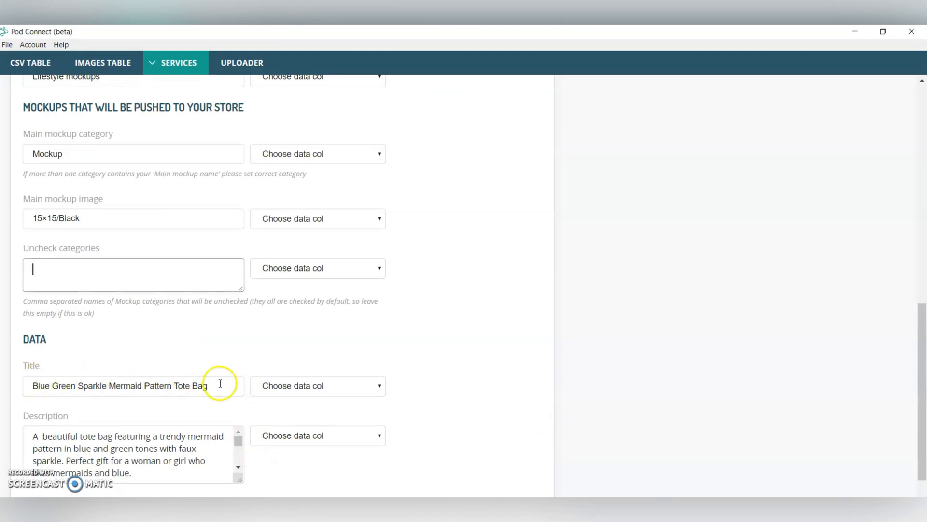
scroll("down", 3)
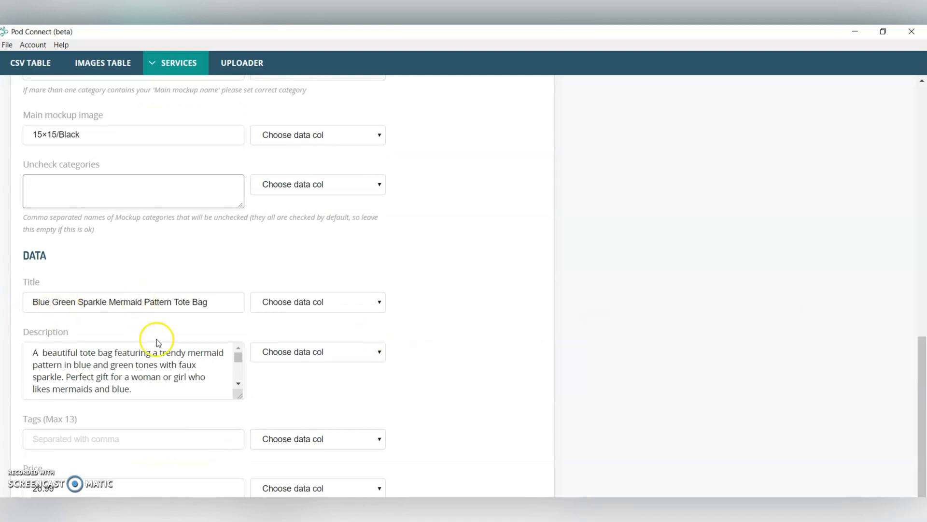
left_click(166, 386)
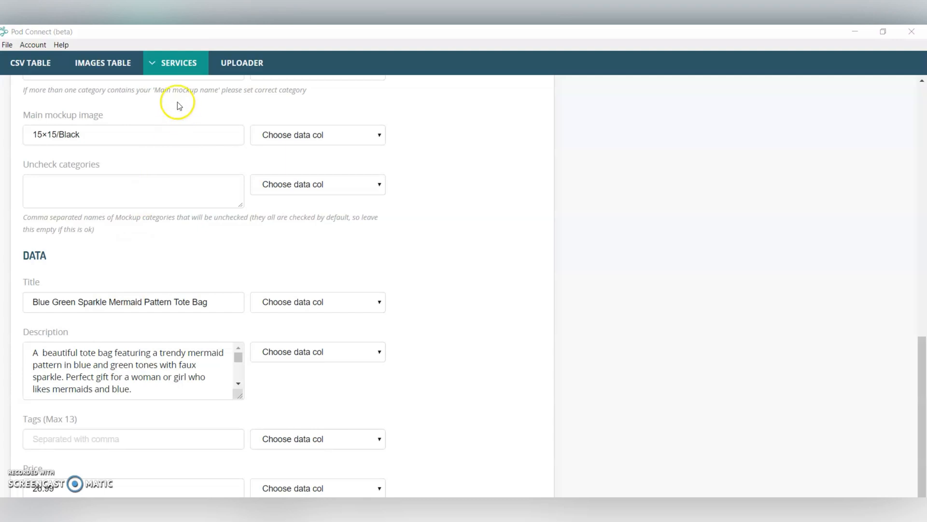
left_click(176, 62)
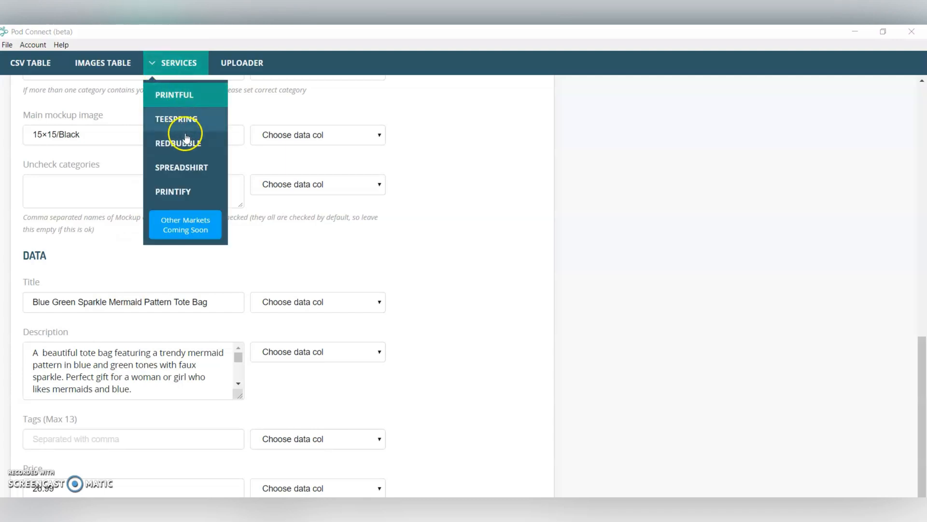
left_click(178, 143)
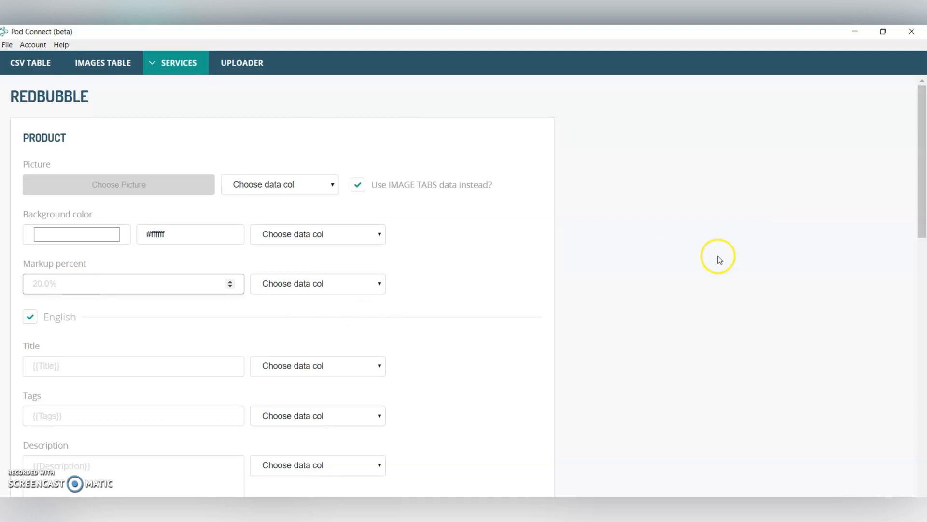
scroll("down", 3)
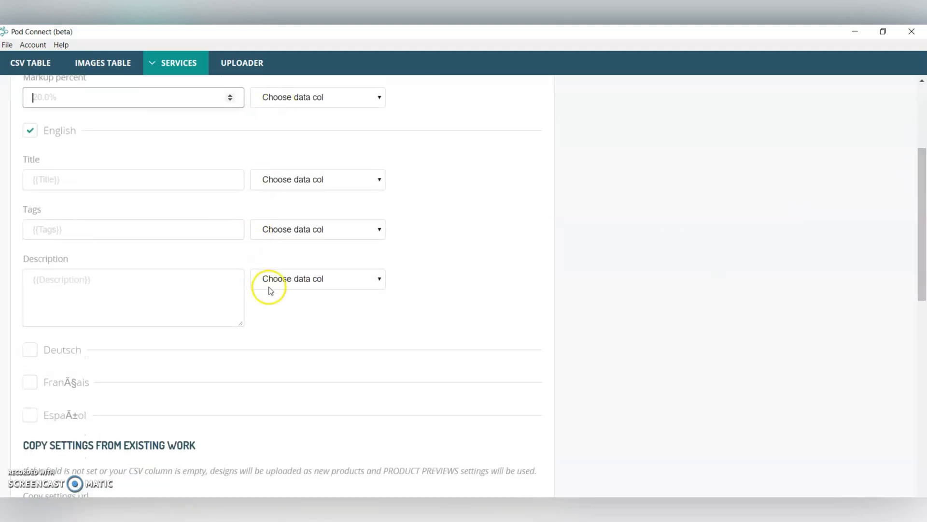
scroll("down", 3)
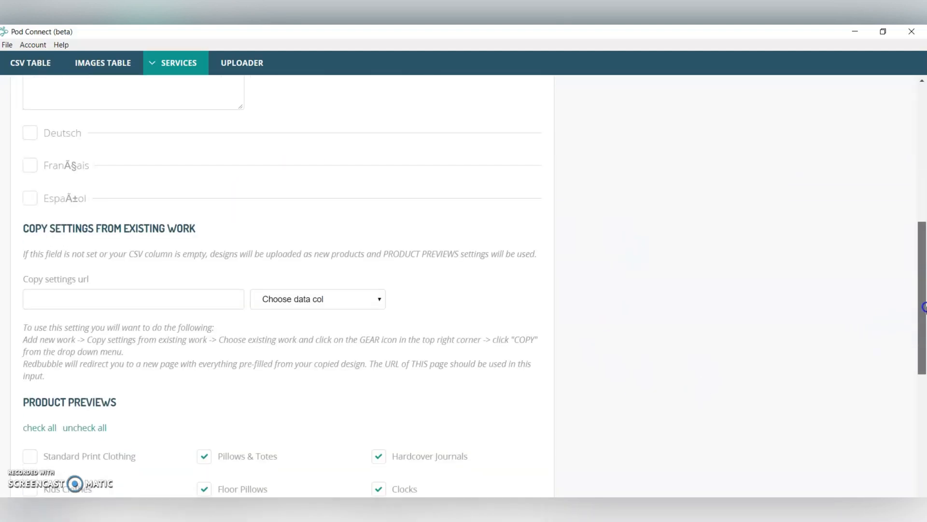
scroll("down", 3)
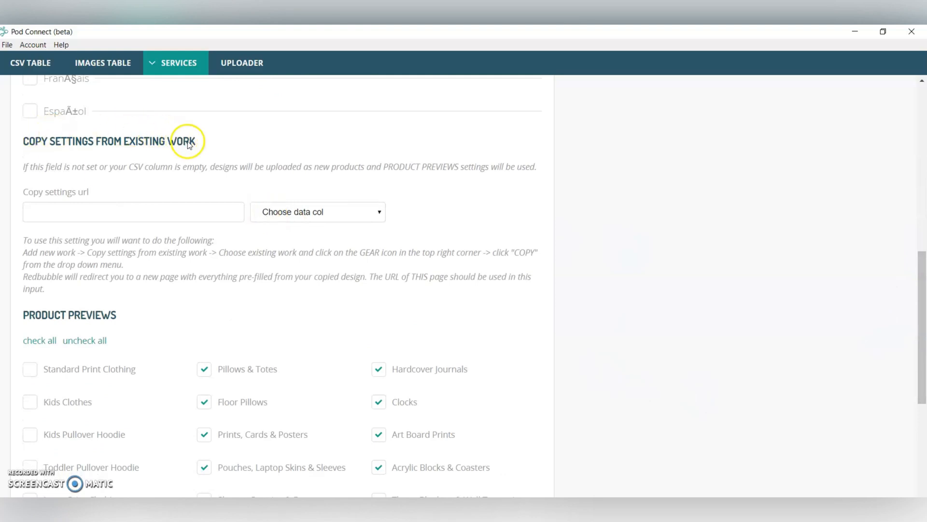
mouse_move(205, 148)
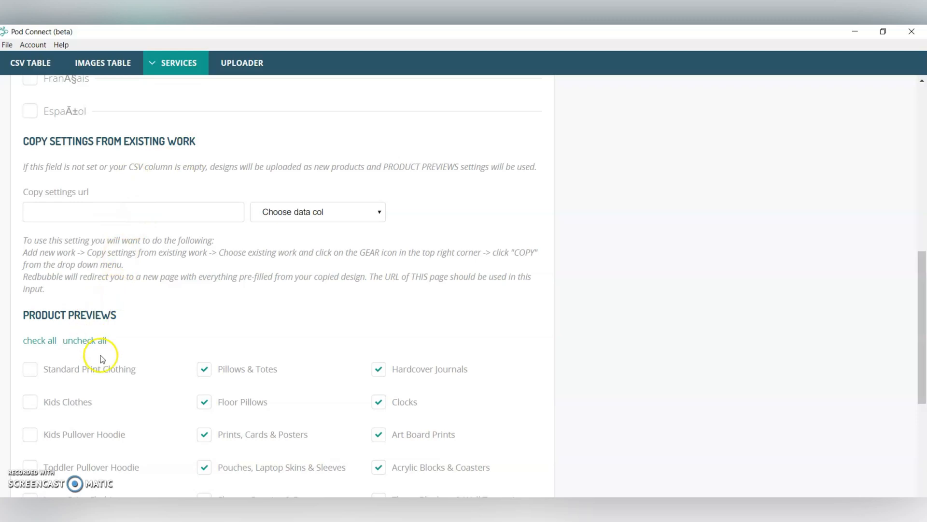
scroll("down", 3)
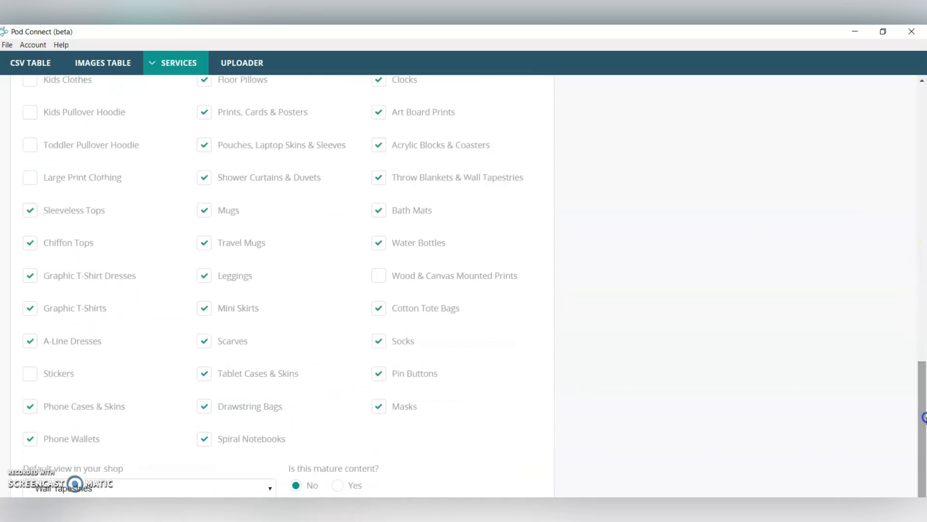
scroll("down", 3)
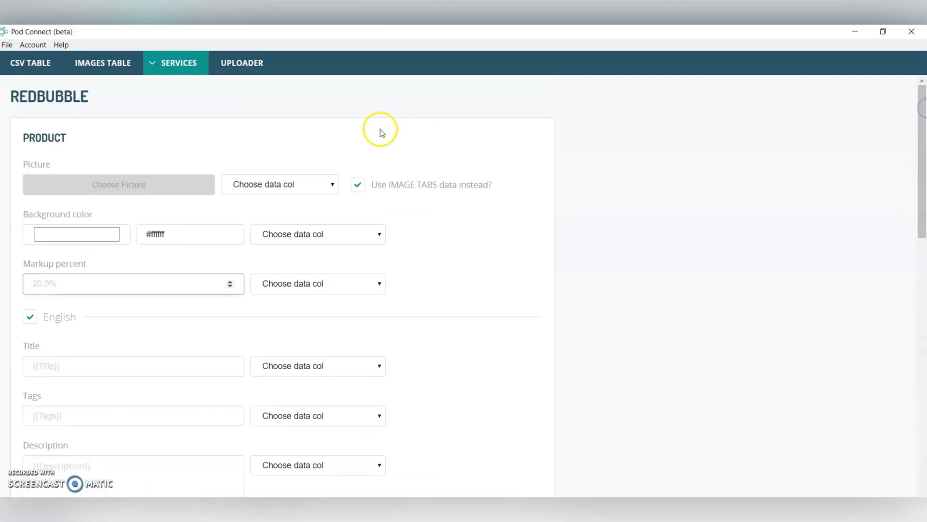
mouse_move(242, 93)
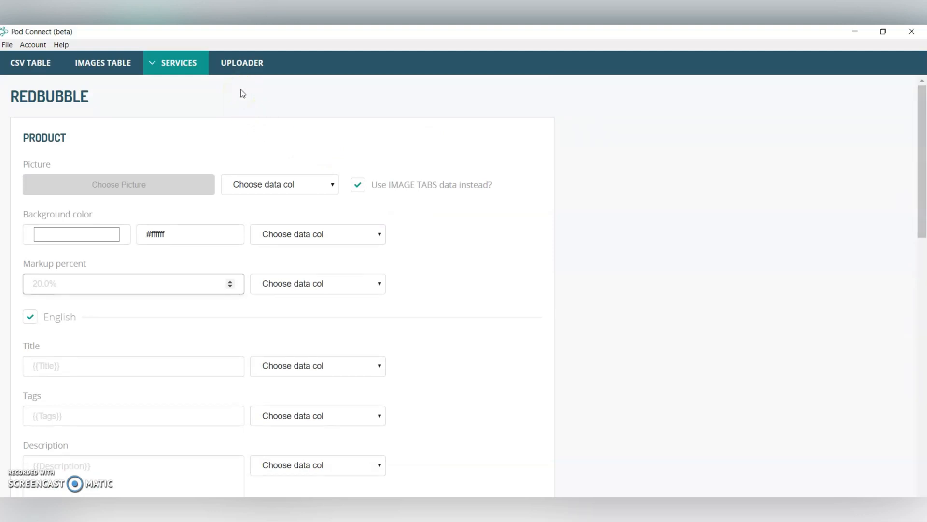
mouse_move(238, 63)
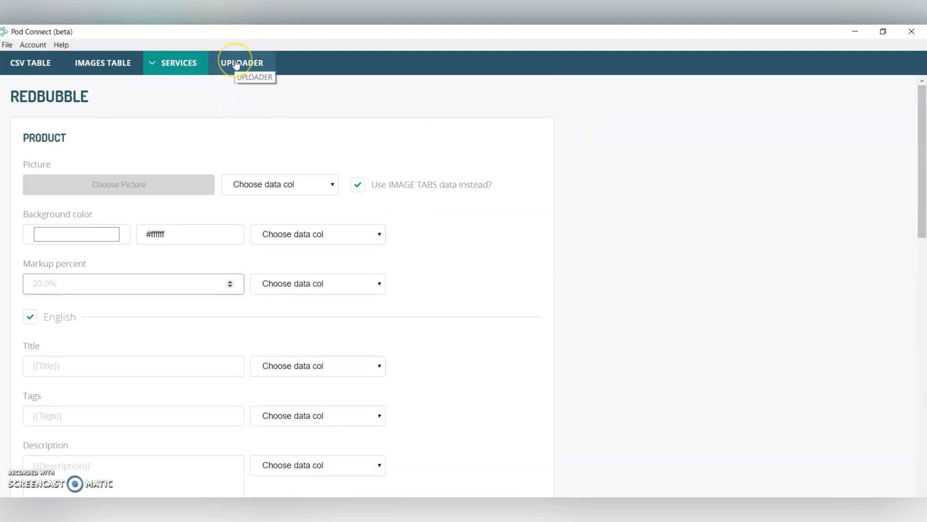
Step: Show the Uploader with Printful checked, listing the three mermaid tote uploads
left_click(241, 62)
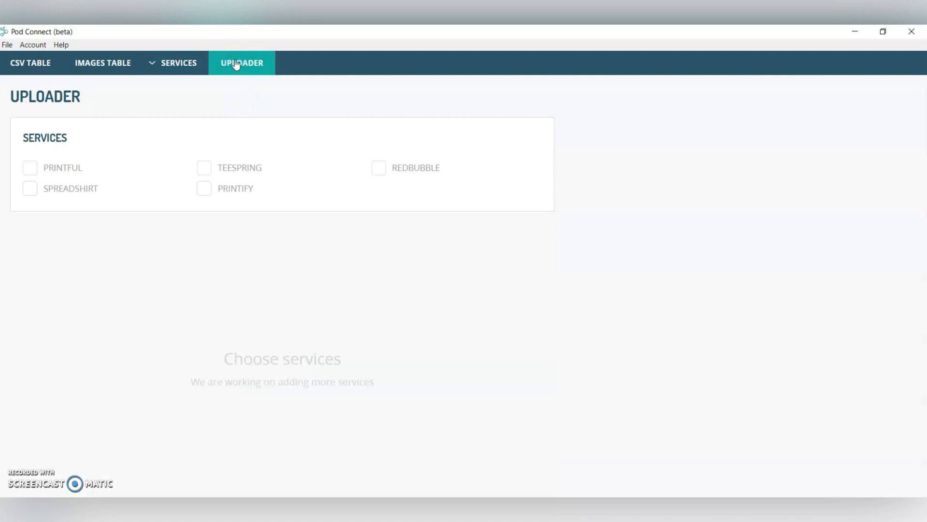
left_click(30, 168)
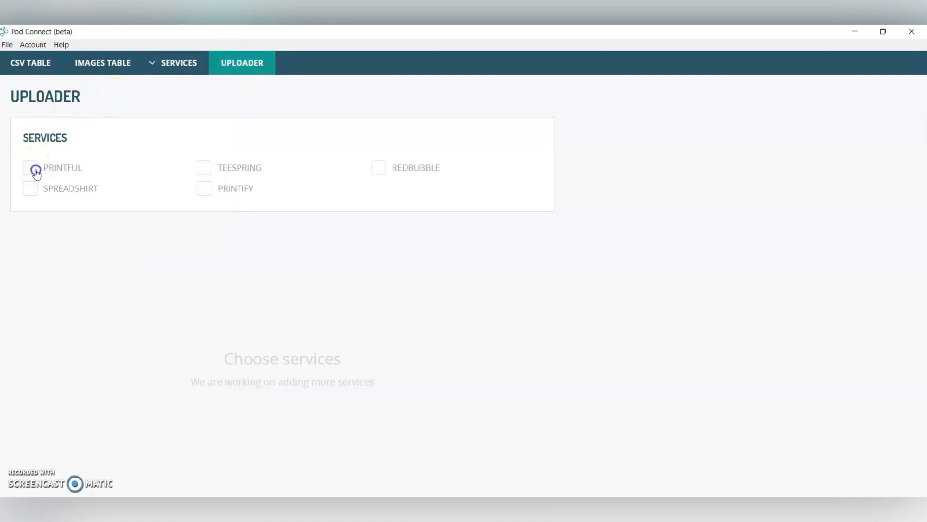
left_click(30, 168)
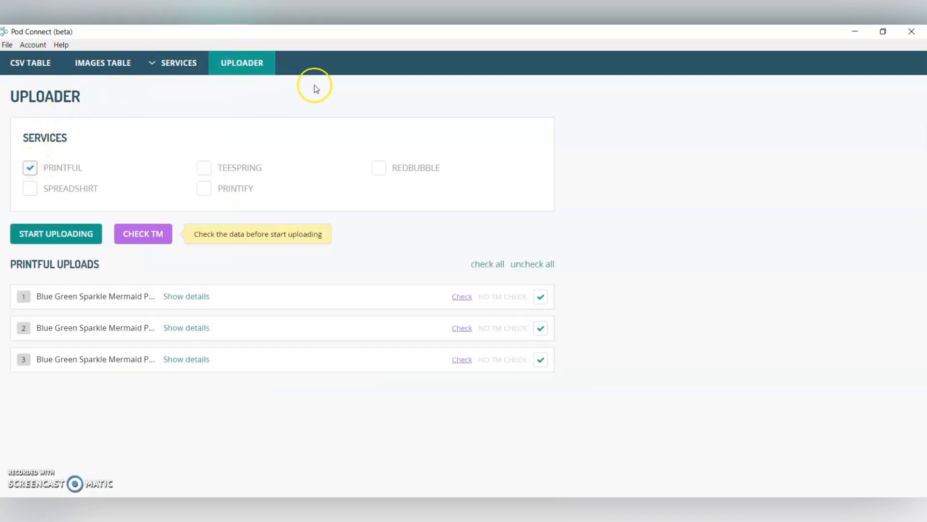
mouse_move(210, 147)
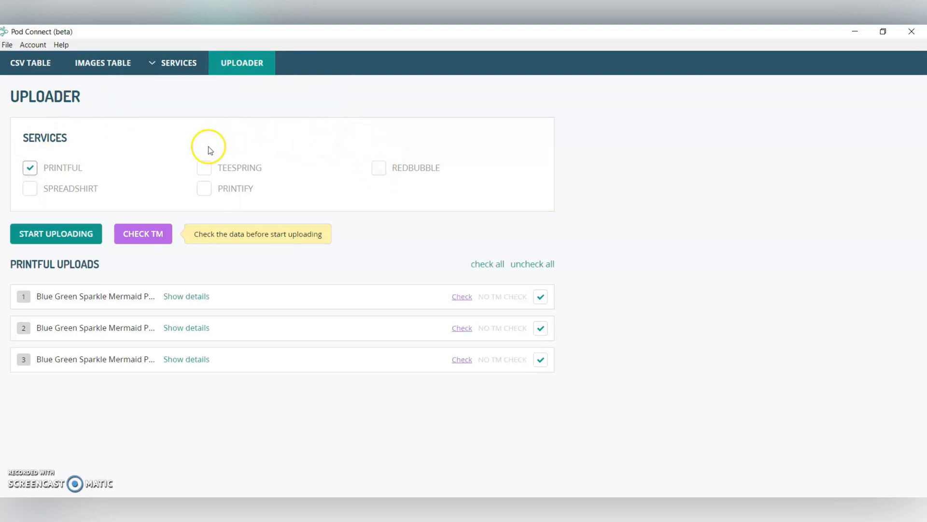
mouse_move(228, 127)
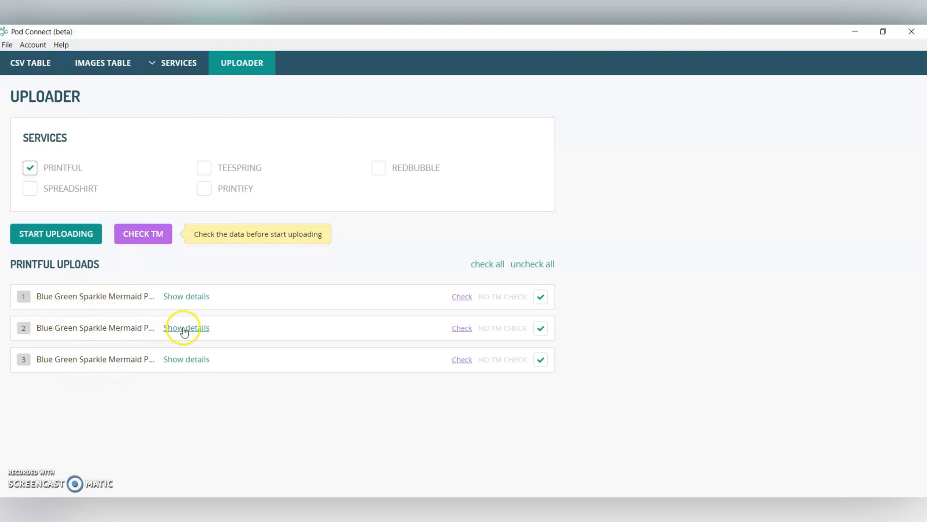
Step: Expand the second upload's details and its title/description texts for editing
left_click(185, 328)
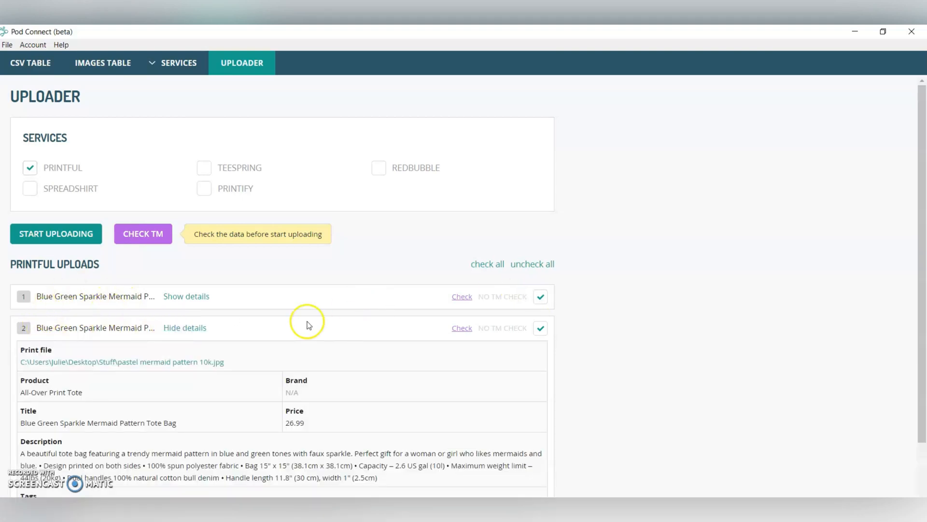
scroll("down", 3)
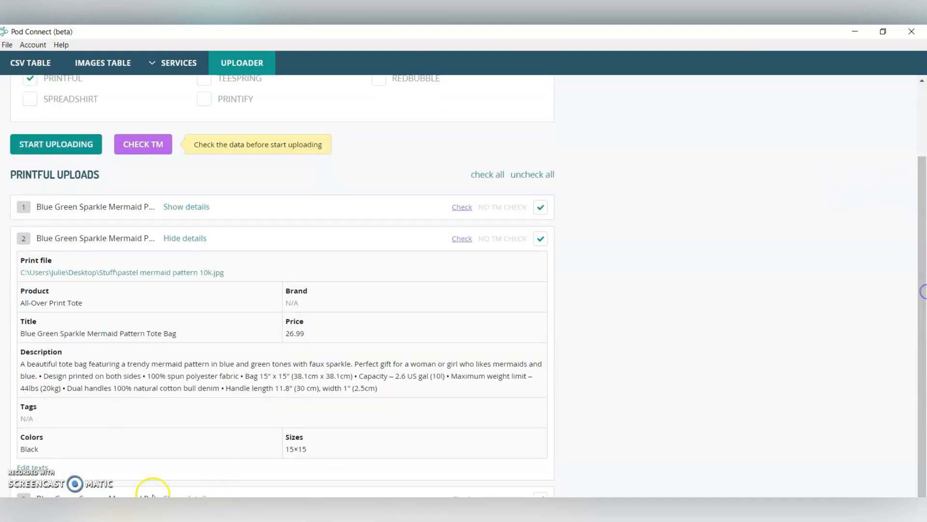
left_click(32, 468)
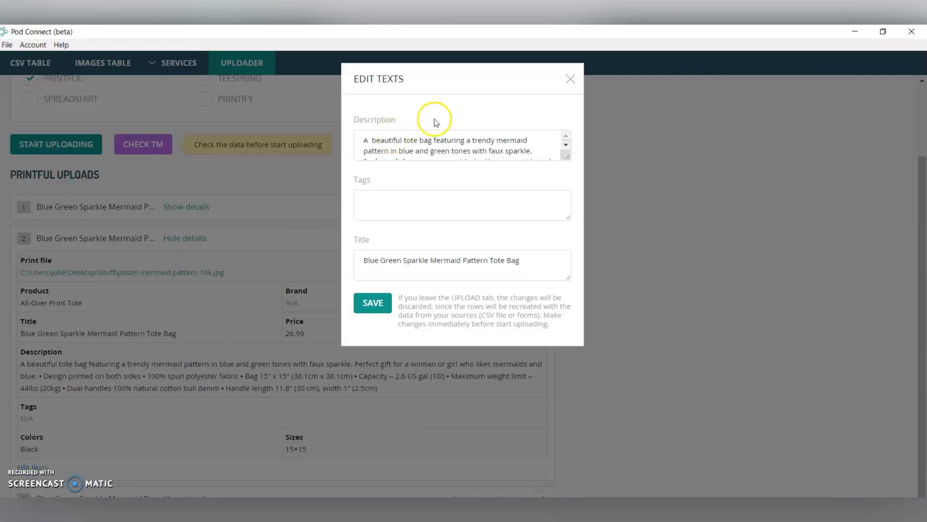
scroll("down", 3)
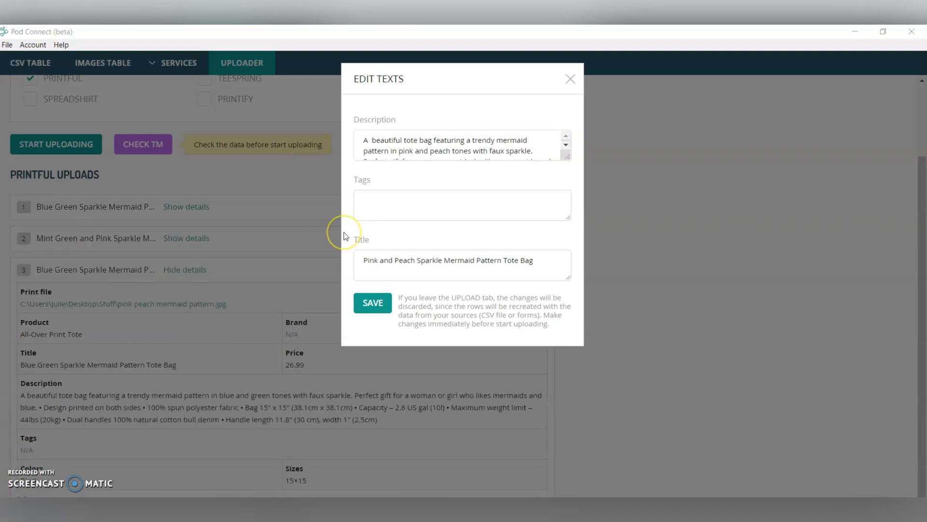
Step: Save the new mint green/pink and pink/peach titles and descriptions, then collapse the details
left_click(378, 213)
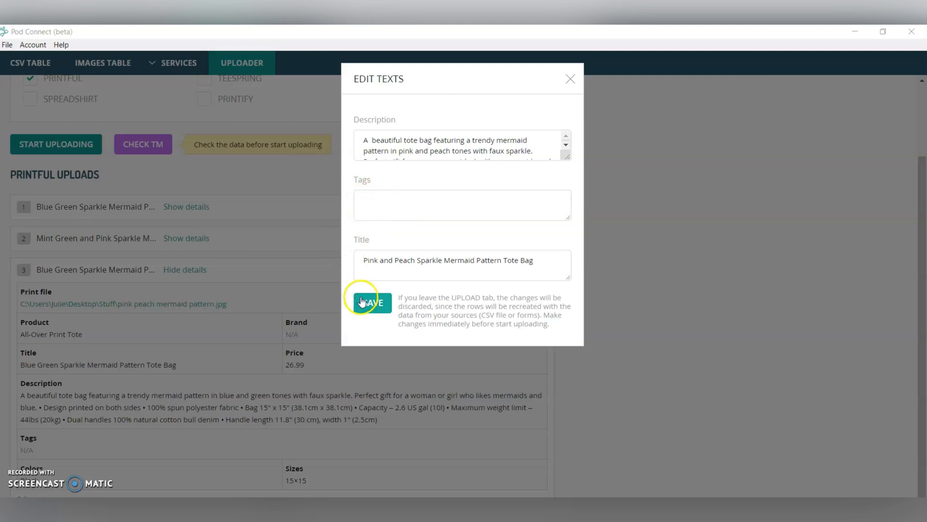
left_click(372, 302)
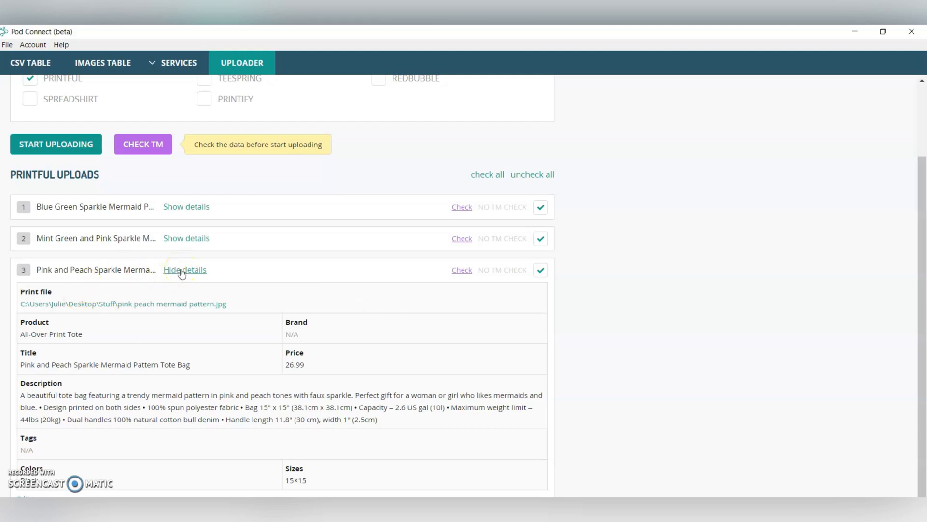
left_click(184, 270)
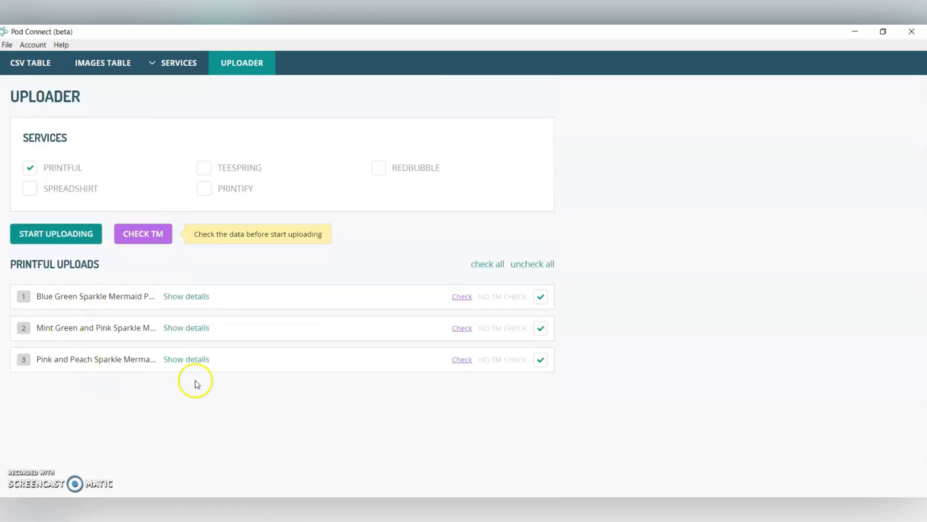
mouse_move(154, 377)
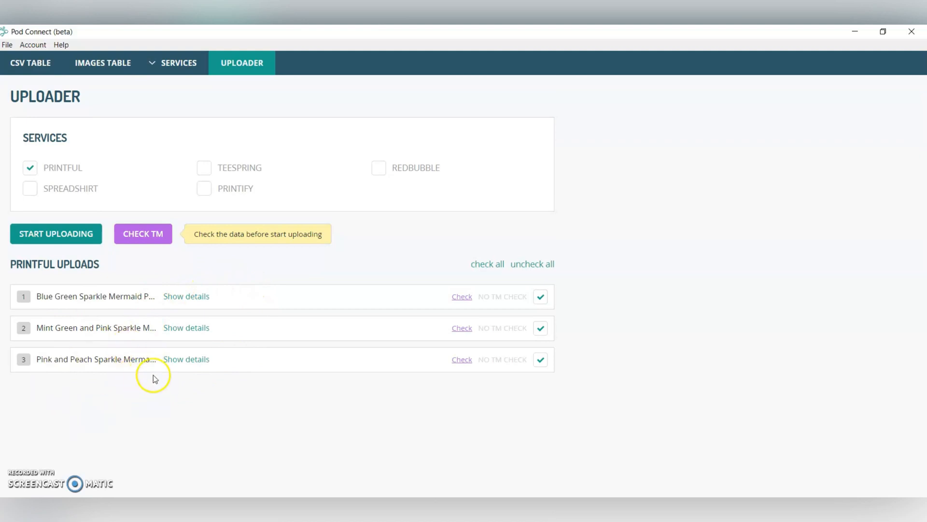
mouse_move(181, 393)
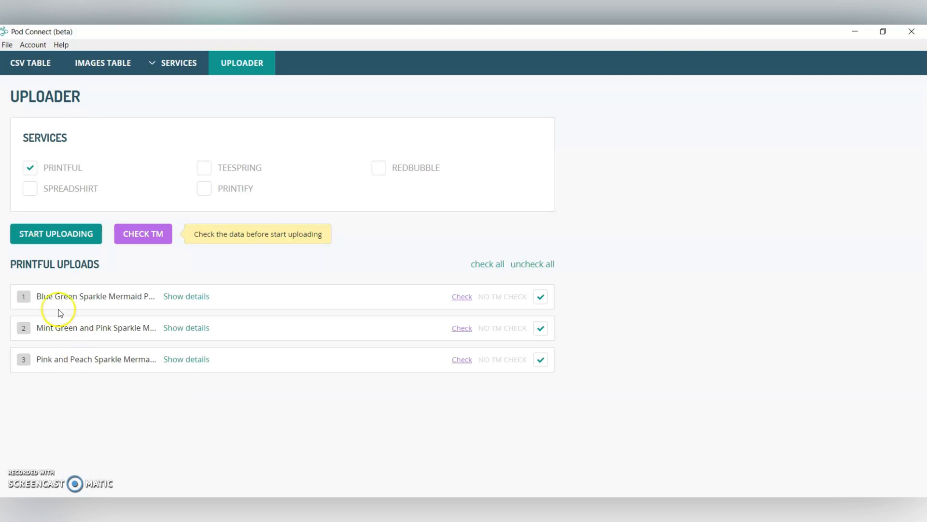
mouse_move(53, 242)
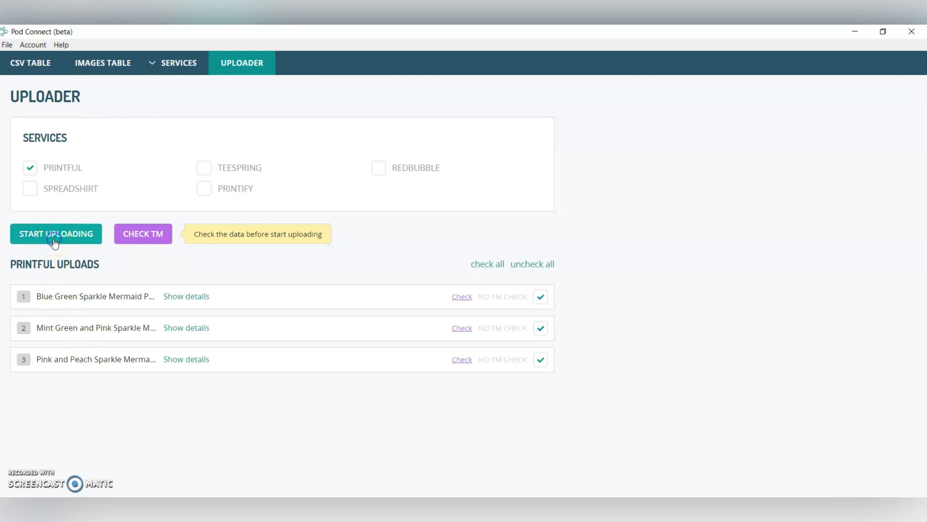
Step: Upload all three mermaid tote bags to Printful, finishing with three done and none failed
left_click(56, 234)
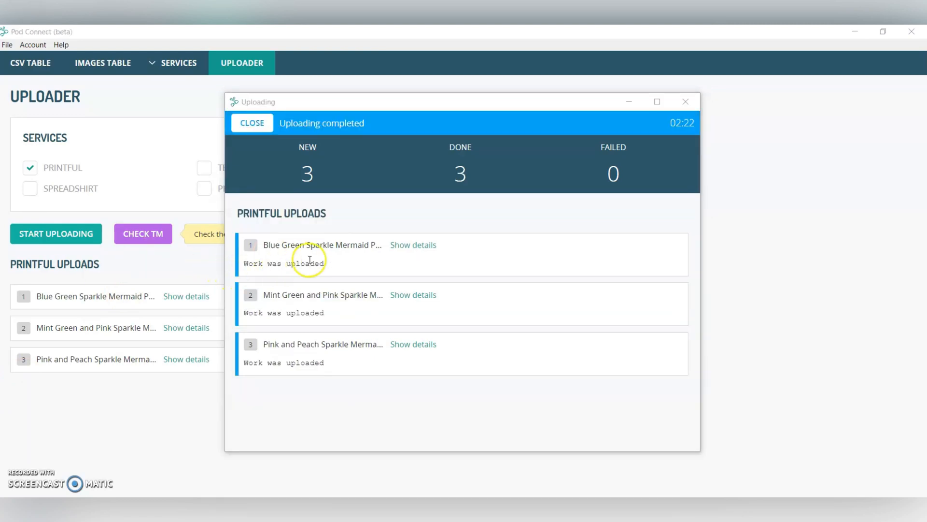
mouse_move(300, 379)
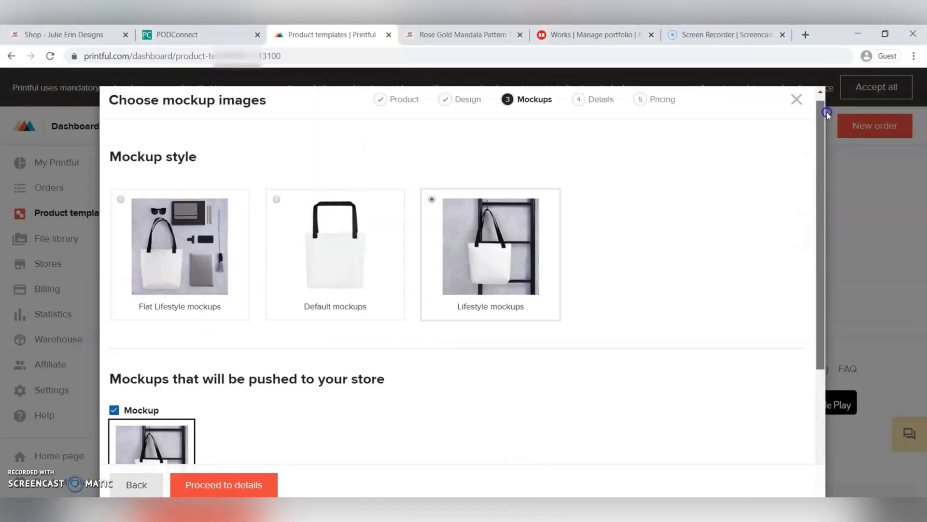
Step: Dismiss the mockup chooser and go to the Julie Erin Designs WooCommerce store's products page via Stores
left_click(796, 99)
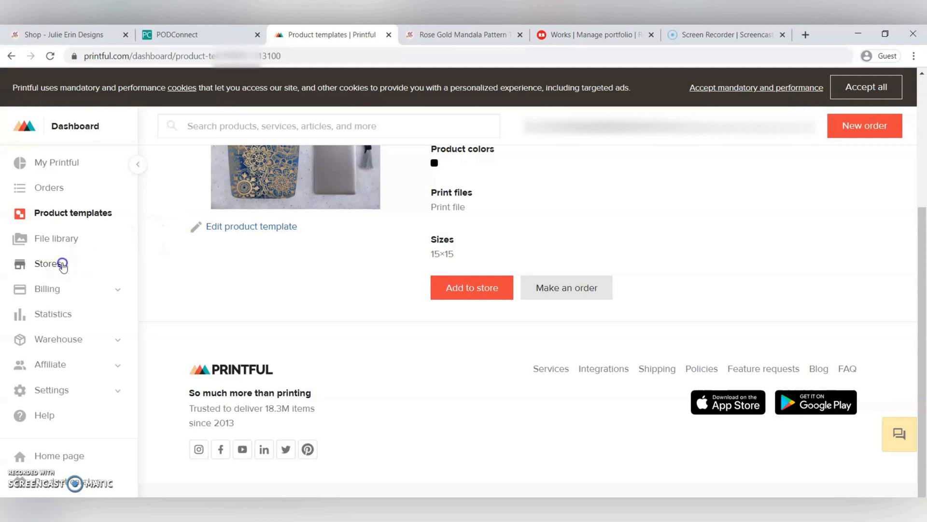
left_click(47, 263)
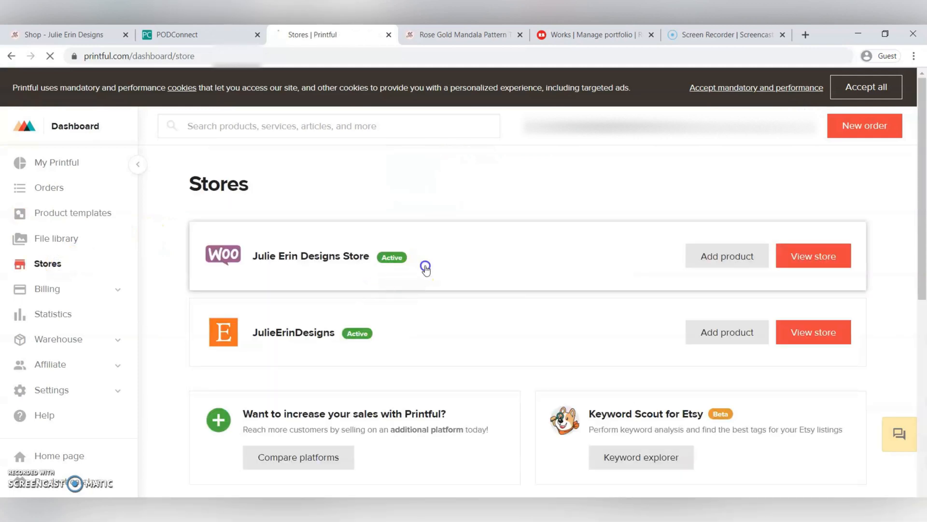
left_click(813, 255)
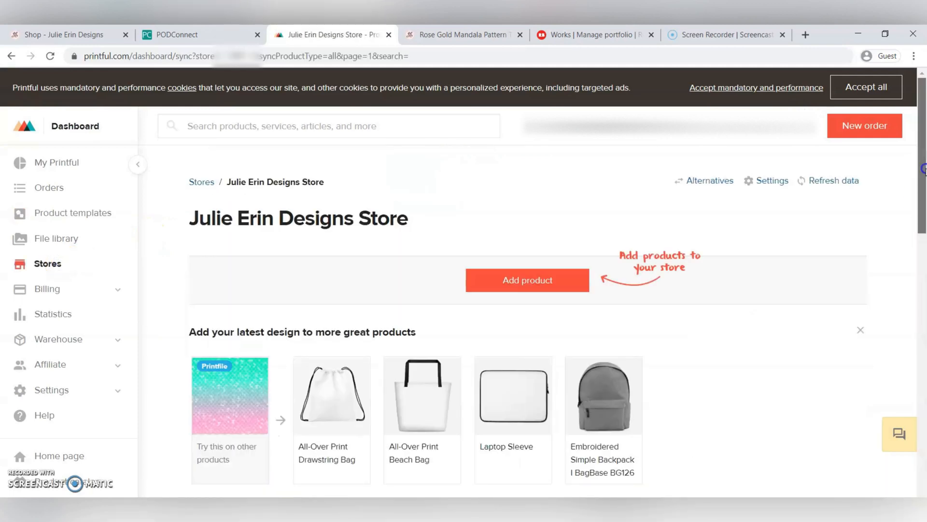